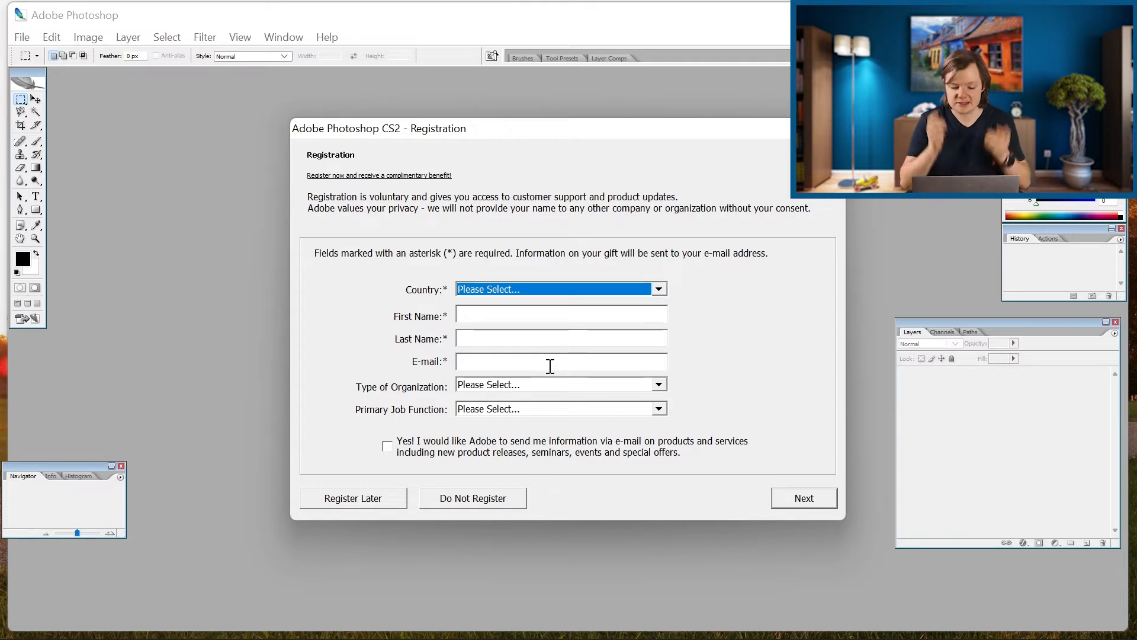
Step: Skip software registration and dismiss the Welcome Screen, leaving an empty workspace
{"action": "left_click", "coordinate": [473, 498]}
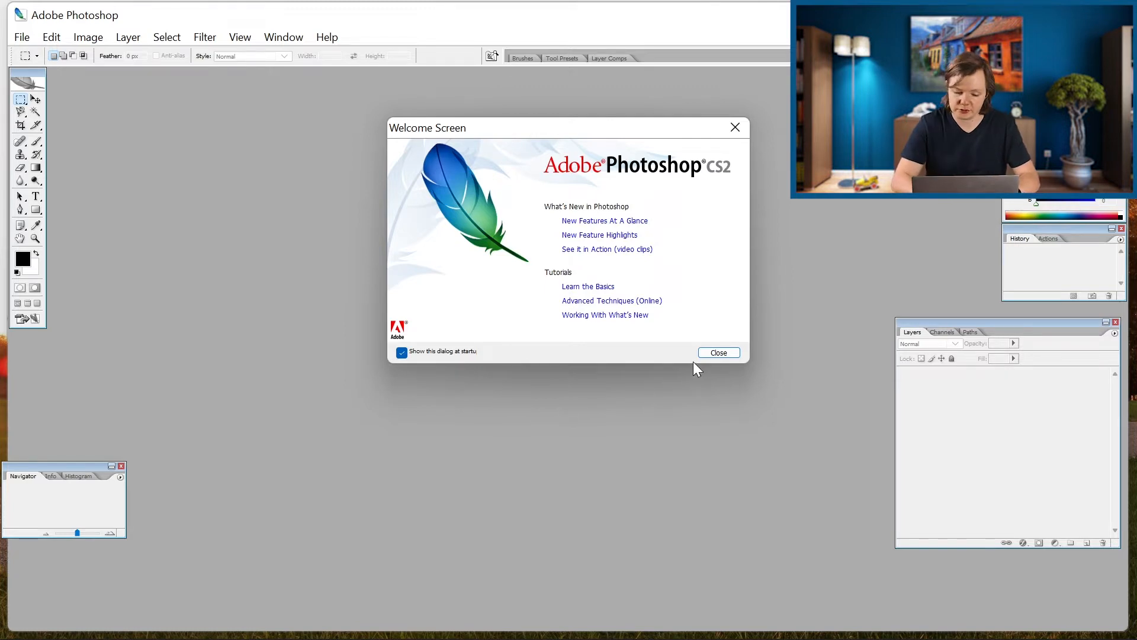
{"action": "left_click", "coordinate": [718, 353]}
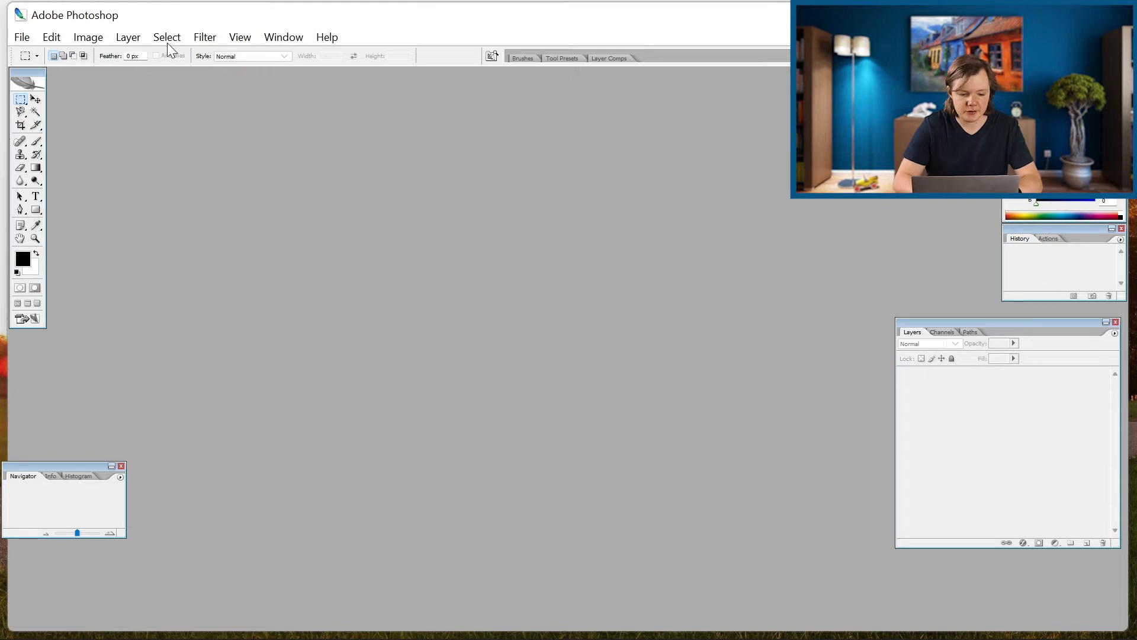
{"action": "mouse_move", "coordinate": [242, 366]}
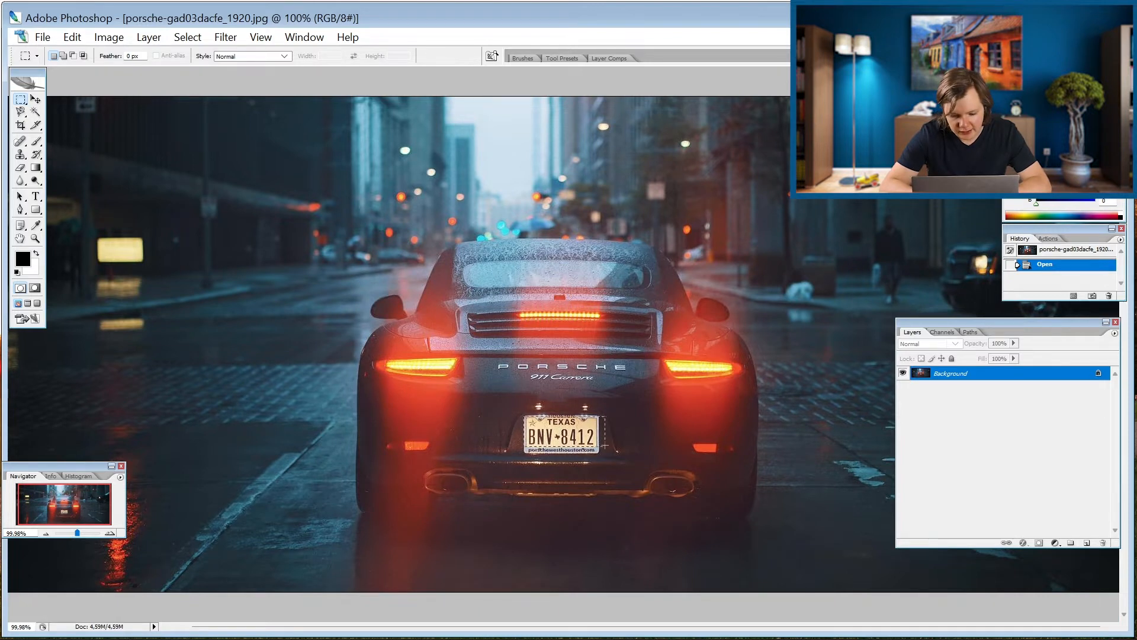
Step: Blur the car's license plate with a Gaussian Blur over a rectangular marquee, then deselect
{"action": "left_click_drag", "start_coordinate": [525, 422], "coordinate": [605, 450]}
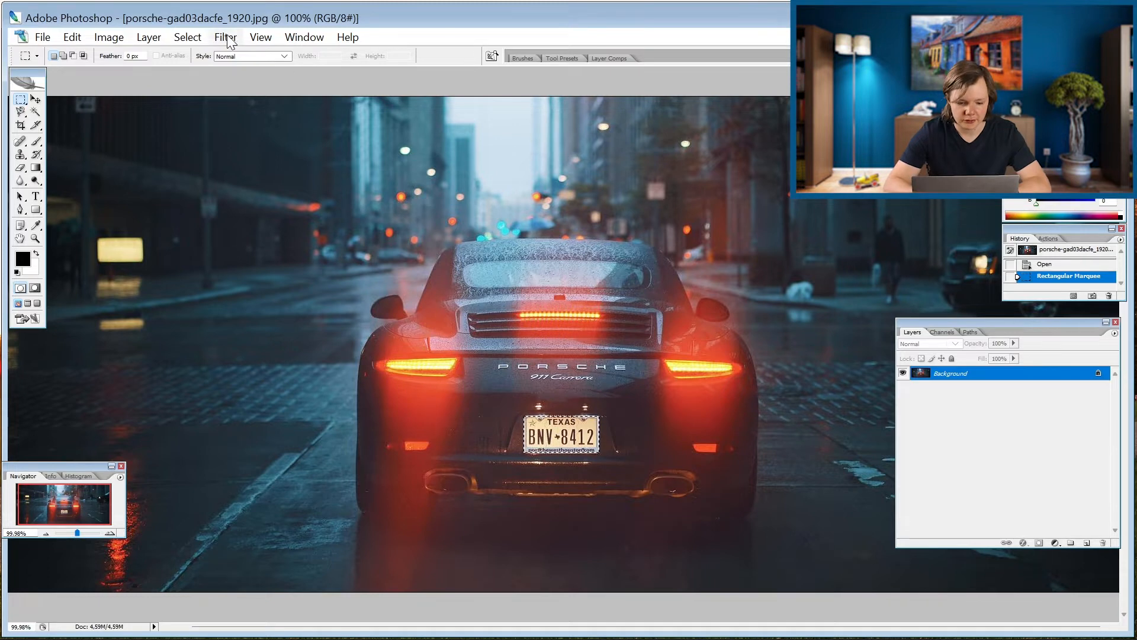
{"action": "left_click", "coordinate": [225, 37]}
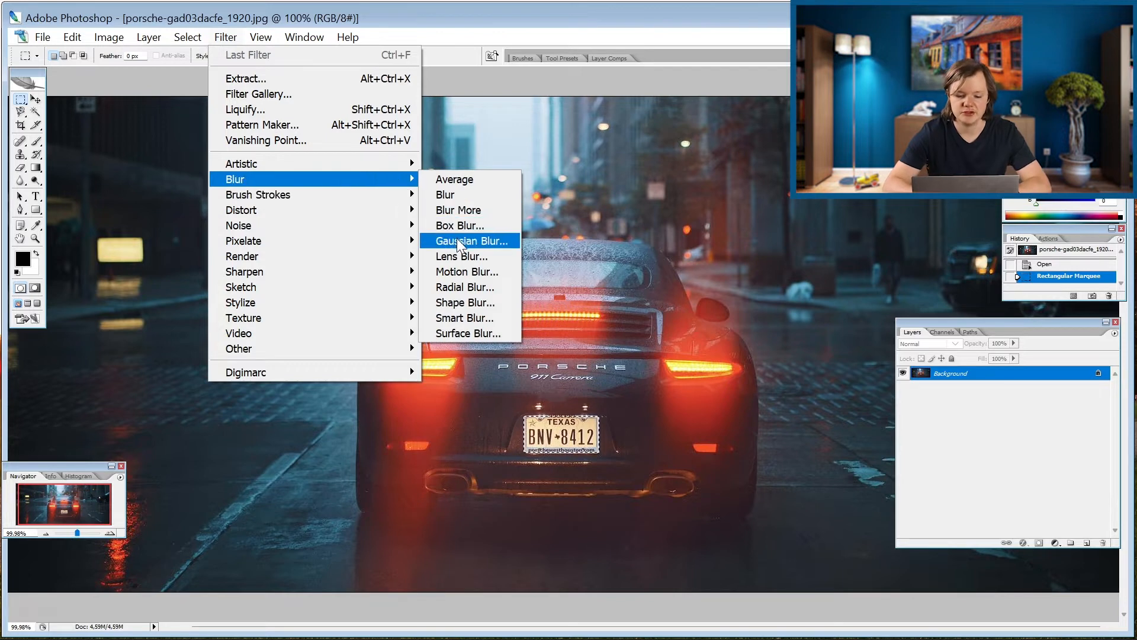
{"action": "left_click", "coordinate": [470, 241]}
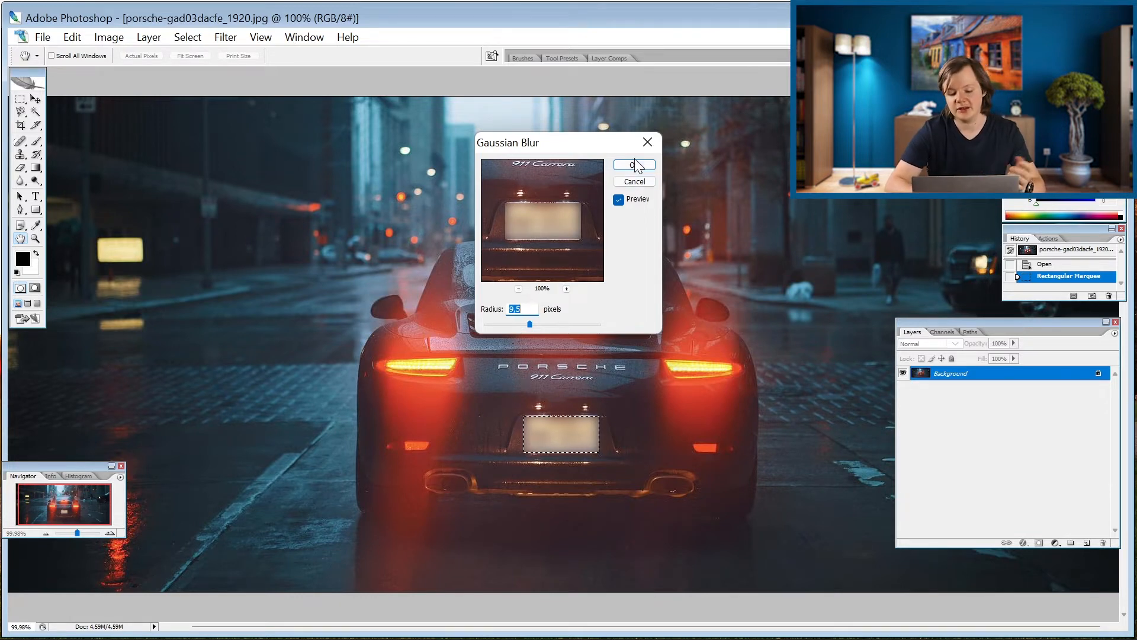
{"action": "left_click", "coordinate": [632, 163]}
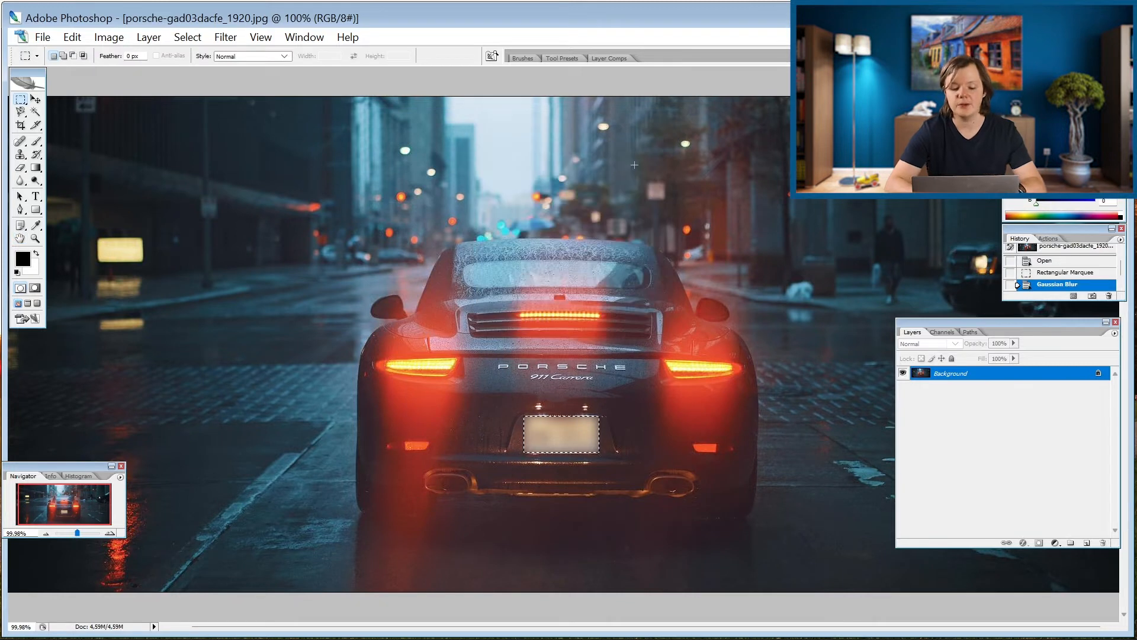
{"action": "key", "text": "ctrl+d"}
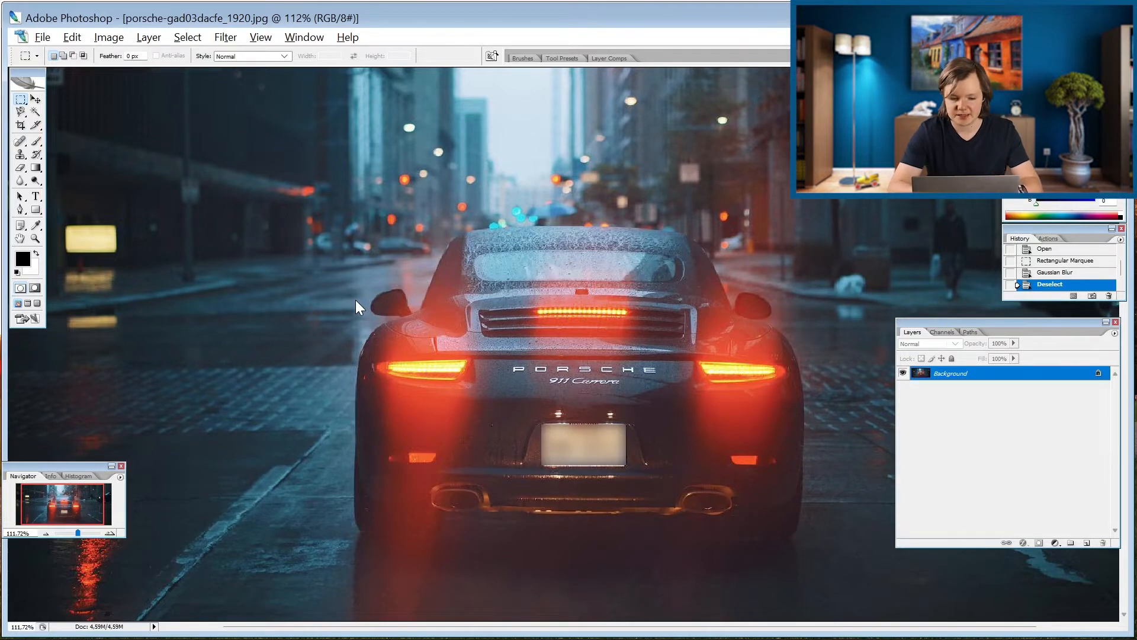
Step: Browse the Select and Filter menus without changing the photo
{"action": "left_click", "coordinate": [186, 37]}
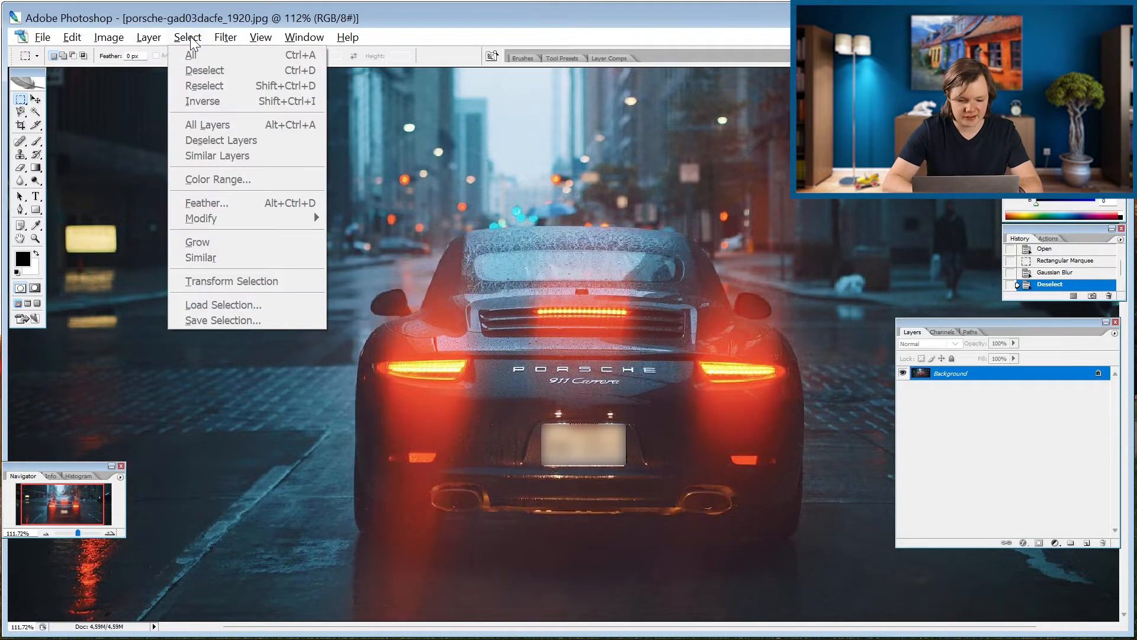
{"action": "mouse_move", "coordinate": [452, 295]}
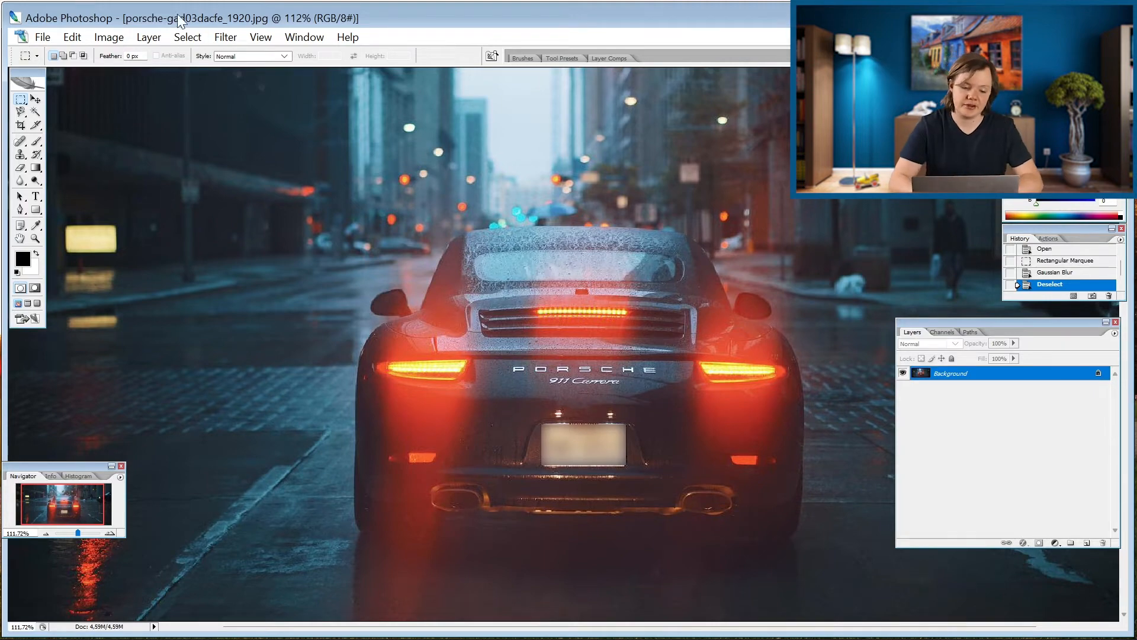
{"action": "left_click", "coordinate": [225, 37]}
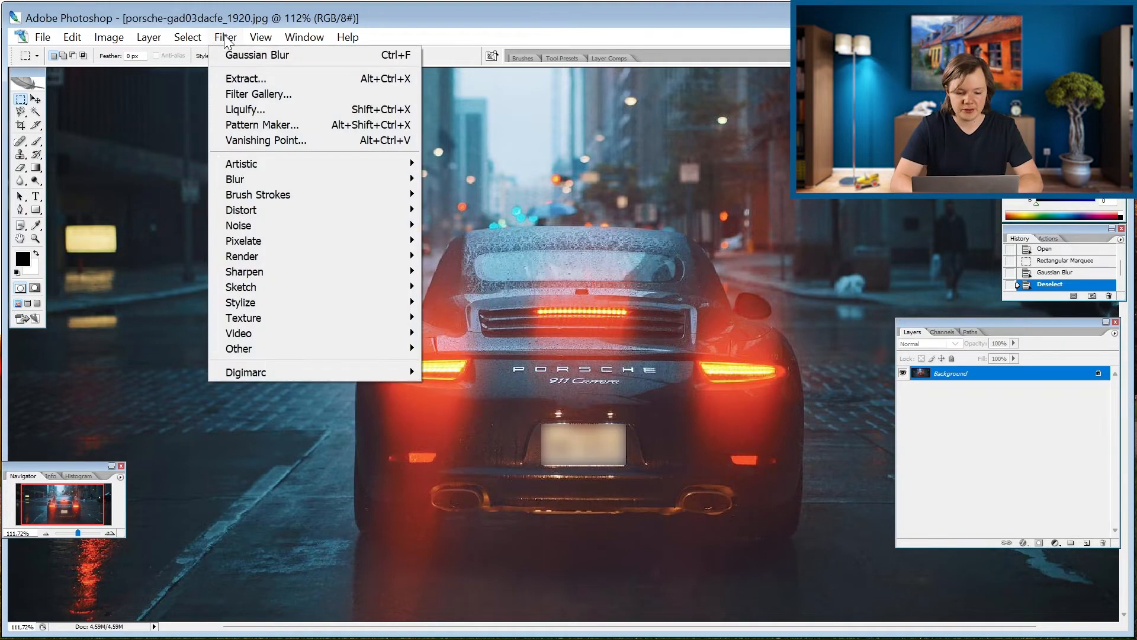
{"action": "mouse_move", "coordinate": [265, 139]}
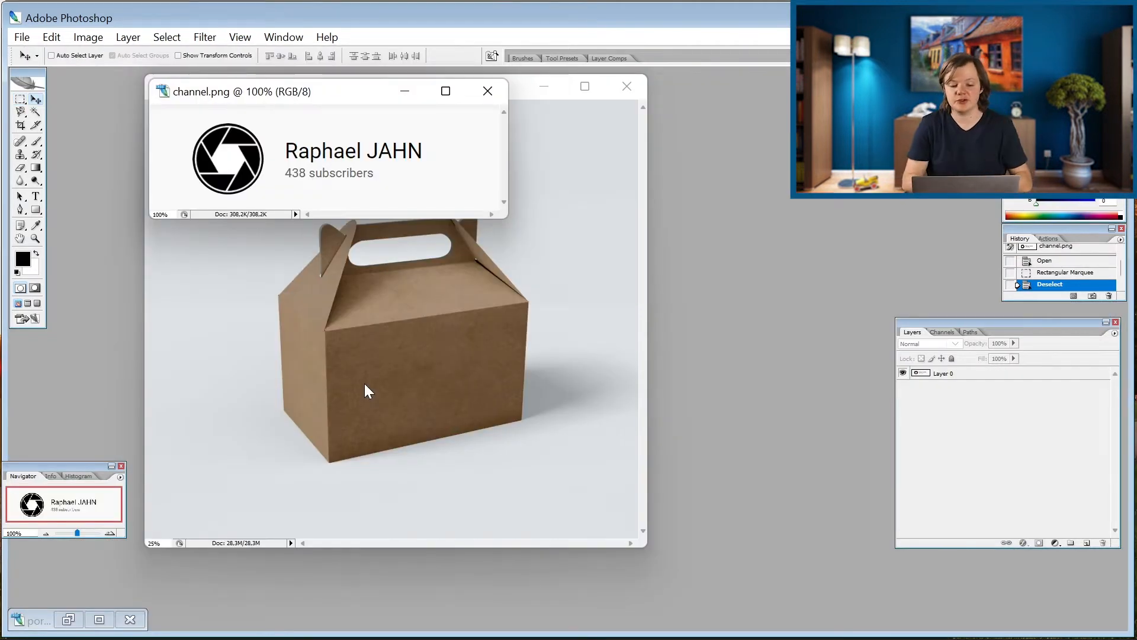
{"action": "mouse_move", "coordinate": [386, 383]}
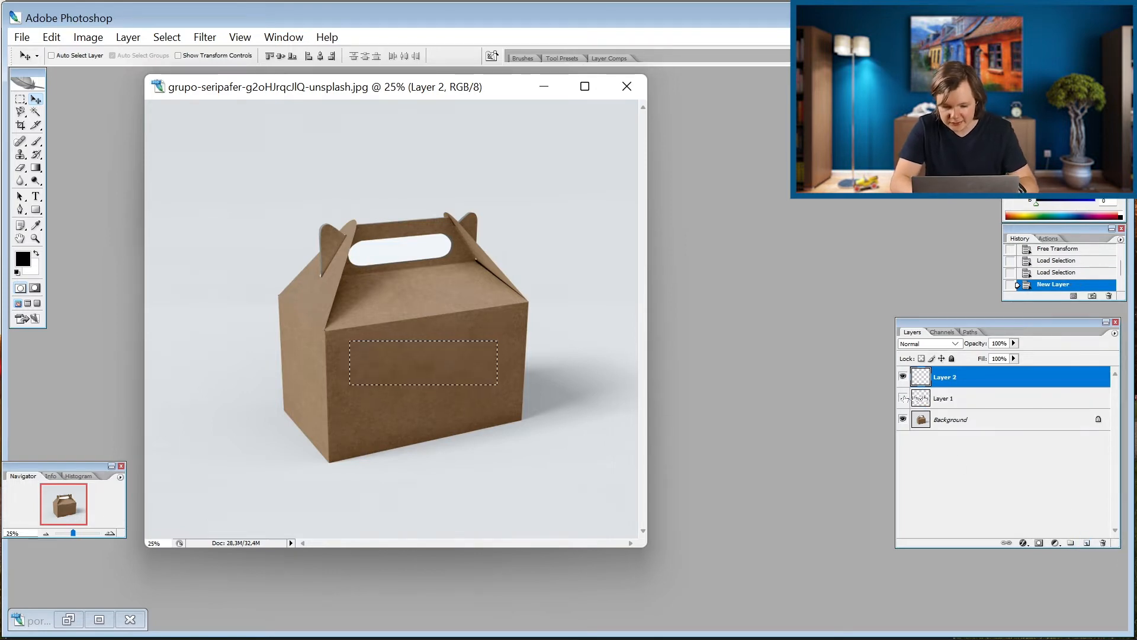
Step: Deselect on the box photo and bring up the filter list for the new layer
{"action": "key", "text": "ctrl+d"}
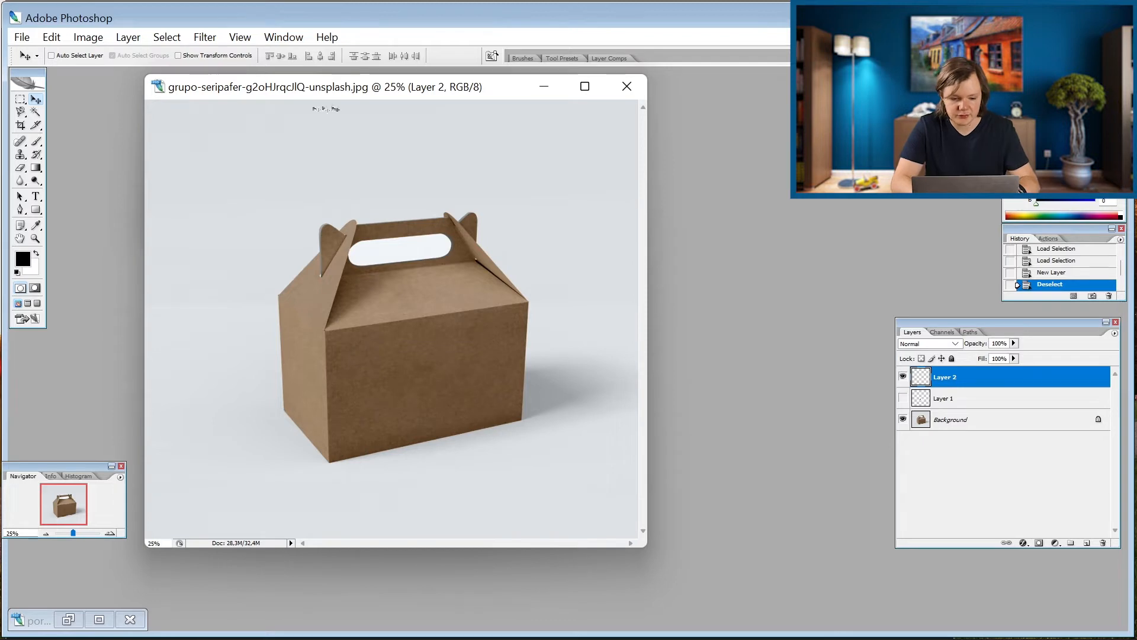
{"action": "left_click", "coordinate": [205, 37]}
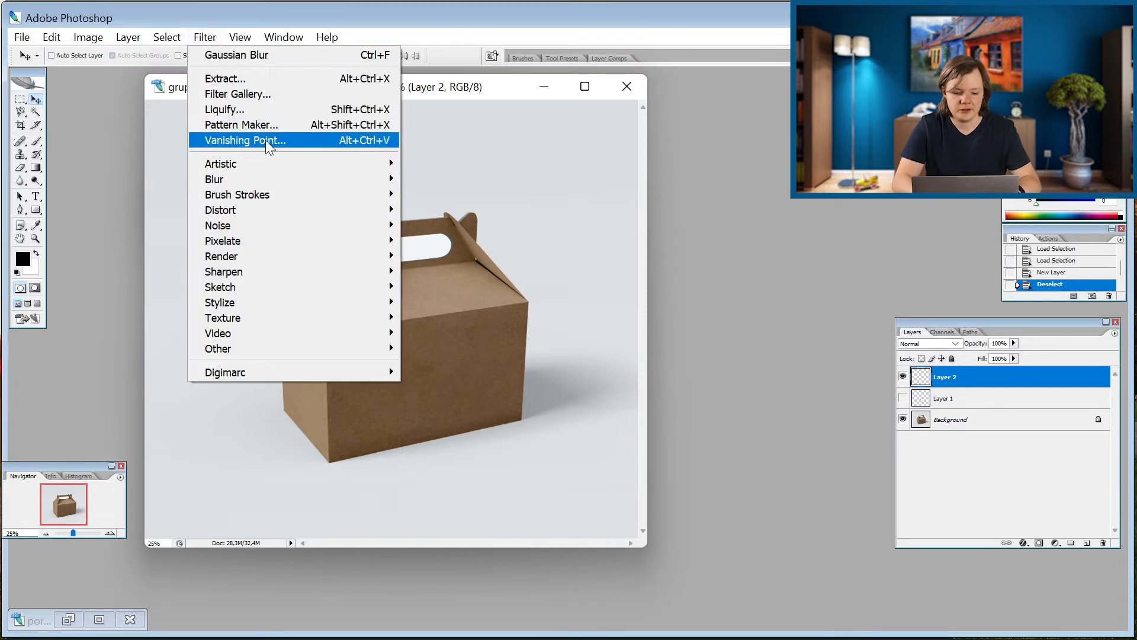
Step: In Vanishing Point, mark the box's front-face plane and place the logo label onto it in perspective
{"action": "left_click", "coordinate": [244, 140]}
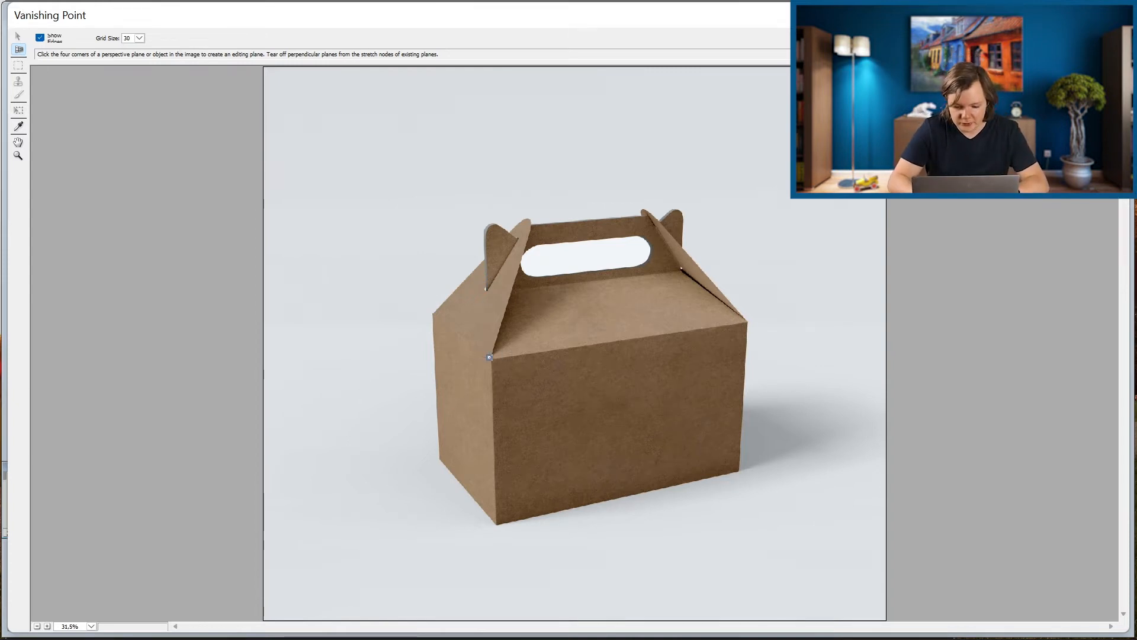
{"action": "left_click", "coordinate": [747, 359]}
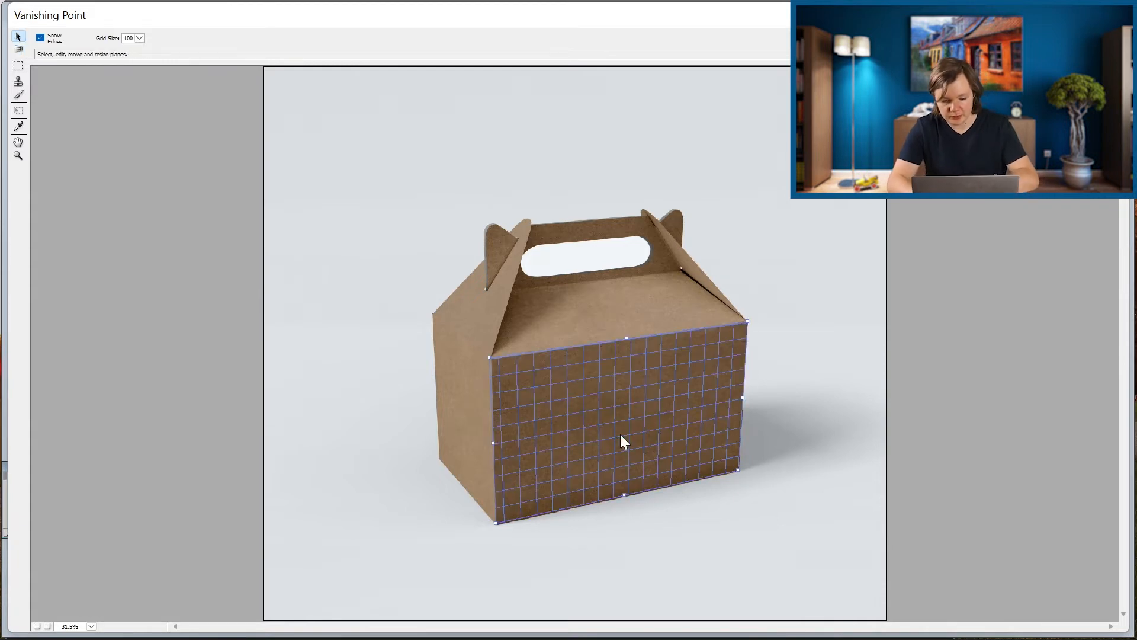
{"action": "left_click", "coordinate": [18, 66]}
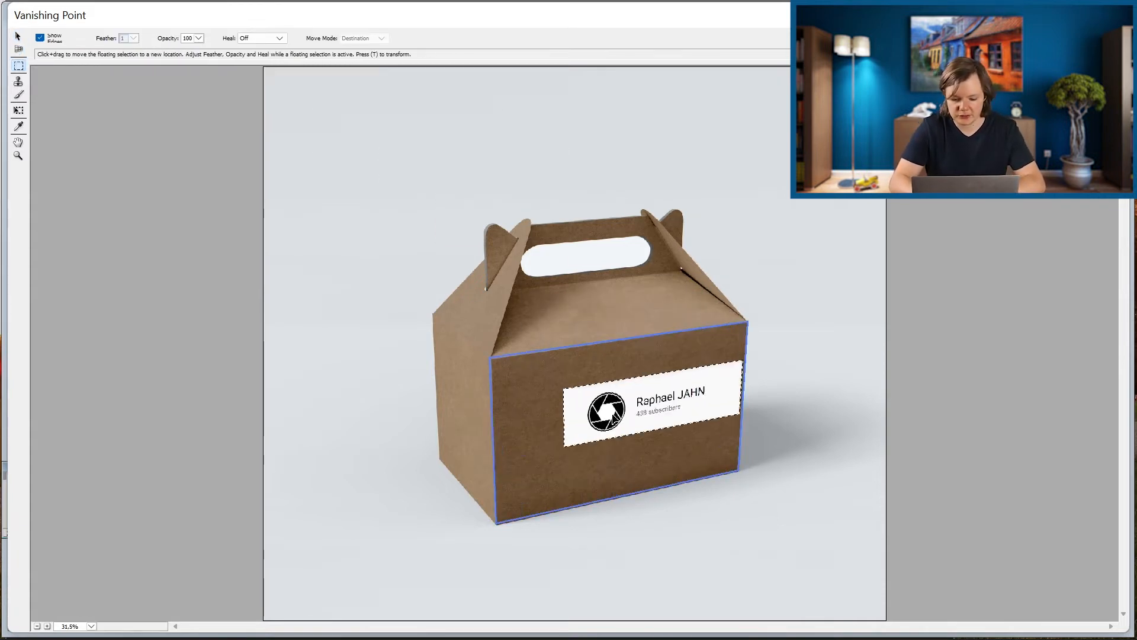
{"action": "left_click_drag", "start_coordinate": [653, 406], "coordinate": [624, 420]}
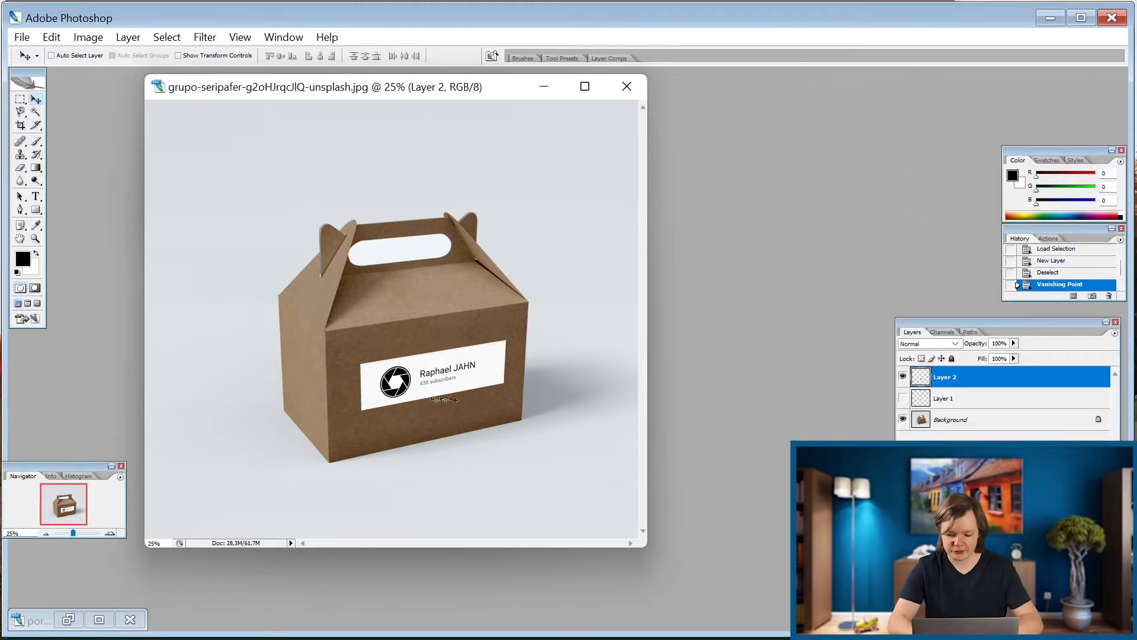
Step: Set the logo layer's blend mode to Multiply so its white background disappears
{"action": "left_click", "coordinate": [932, 343]}
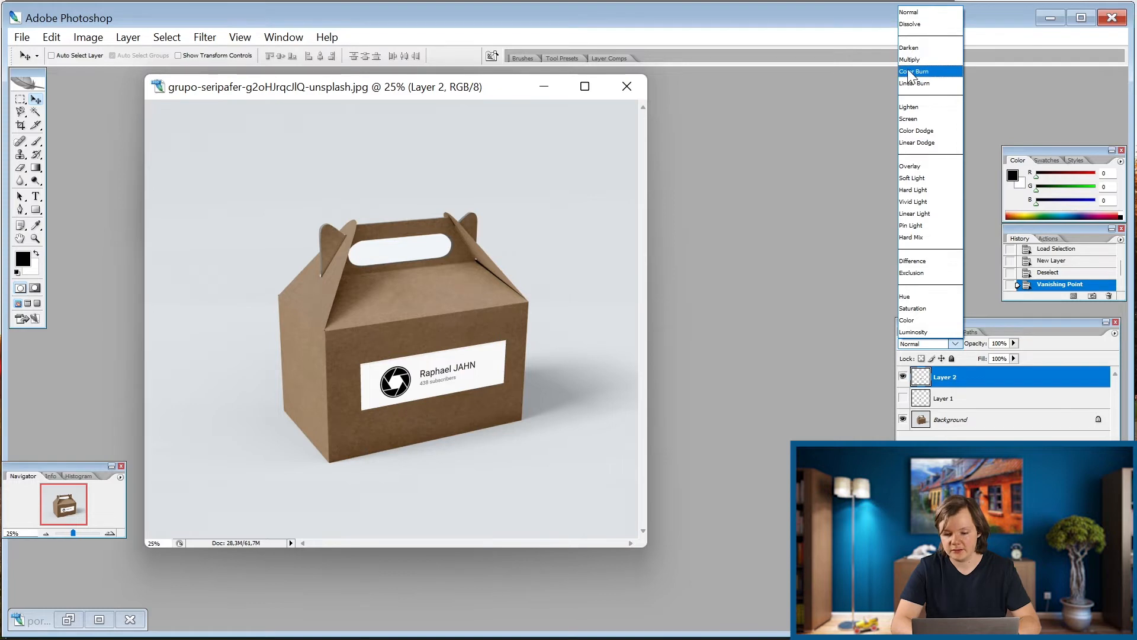
{"action": "left_click", "coordinate": [908, 59]}
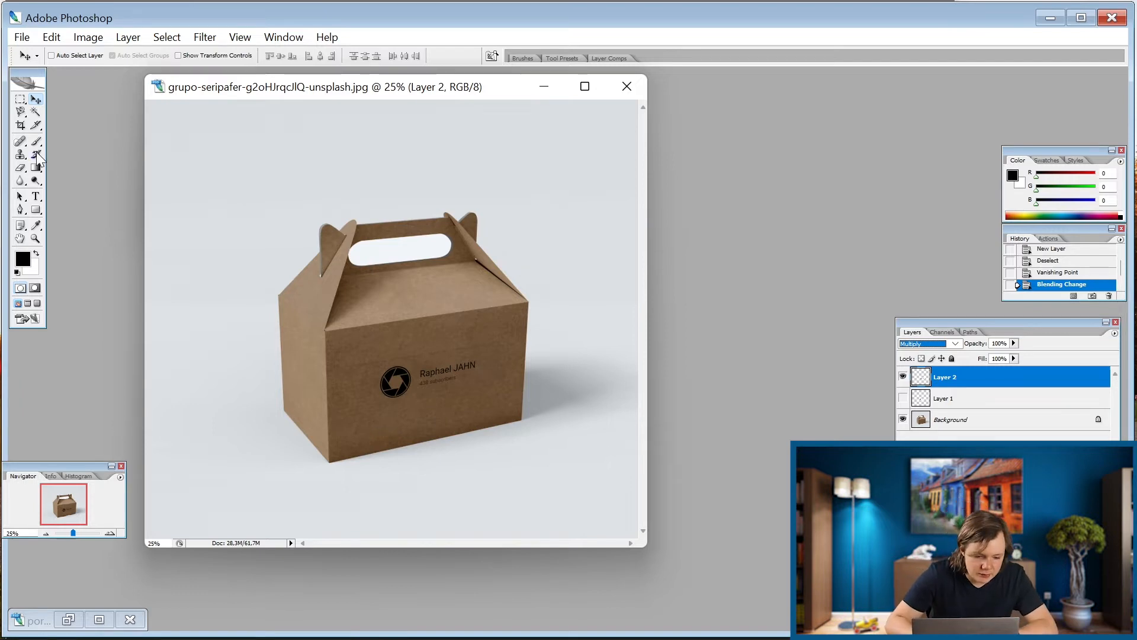
Step: With the Brush in Clear mode and the window maximized, clean the stray marks under the logo
{"action": "left_click", "coordinate": [34, 141]}
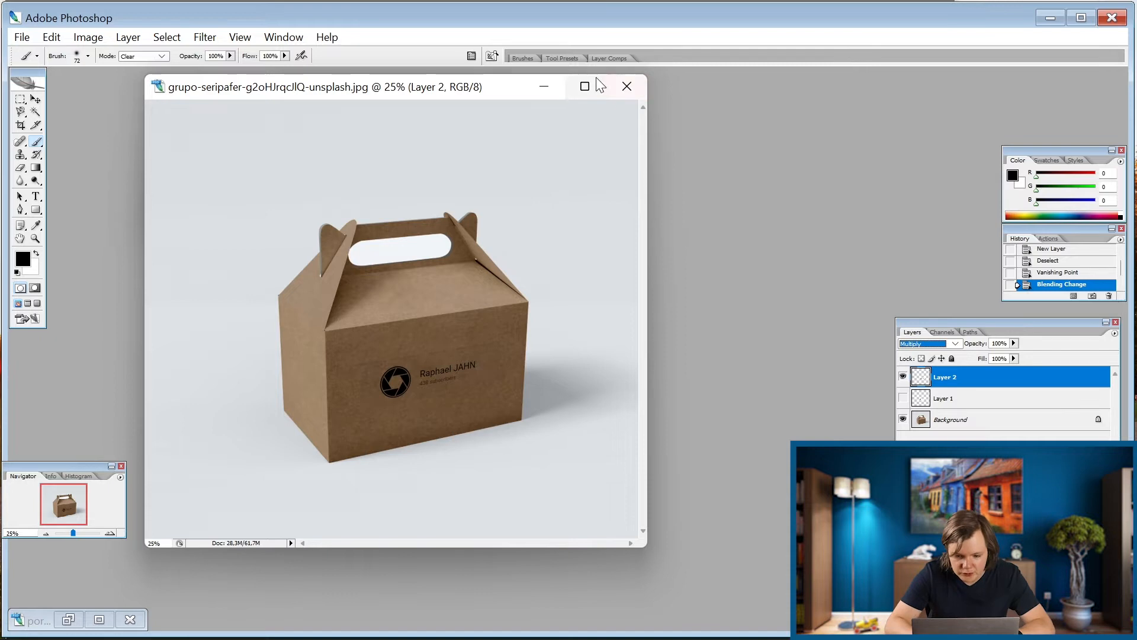
{"action": "left_click", "coordinate": [583, 86]}
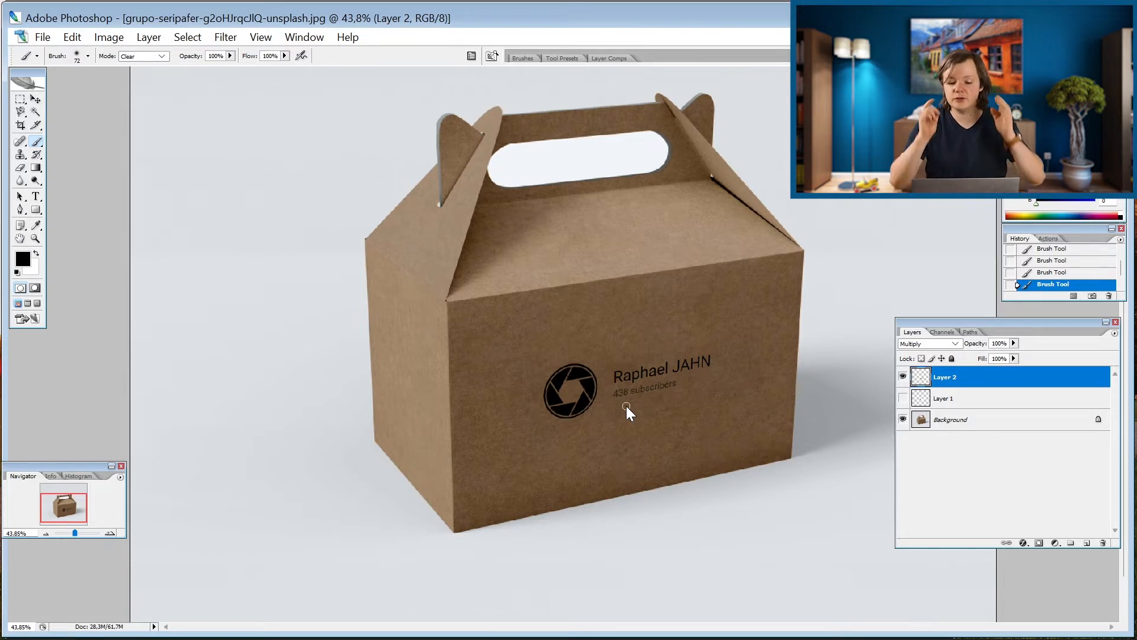
{"action": "scroll", "scroll_direction": "down", "scroll_amount": 3}
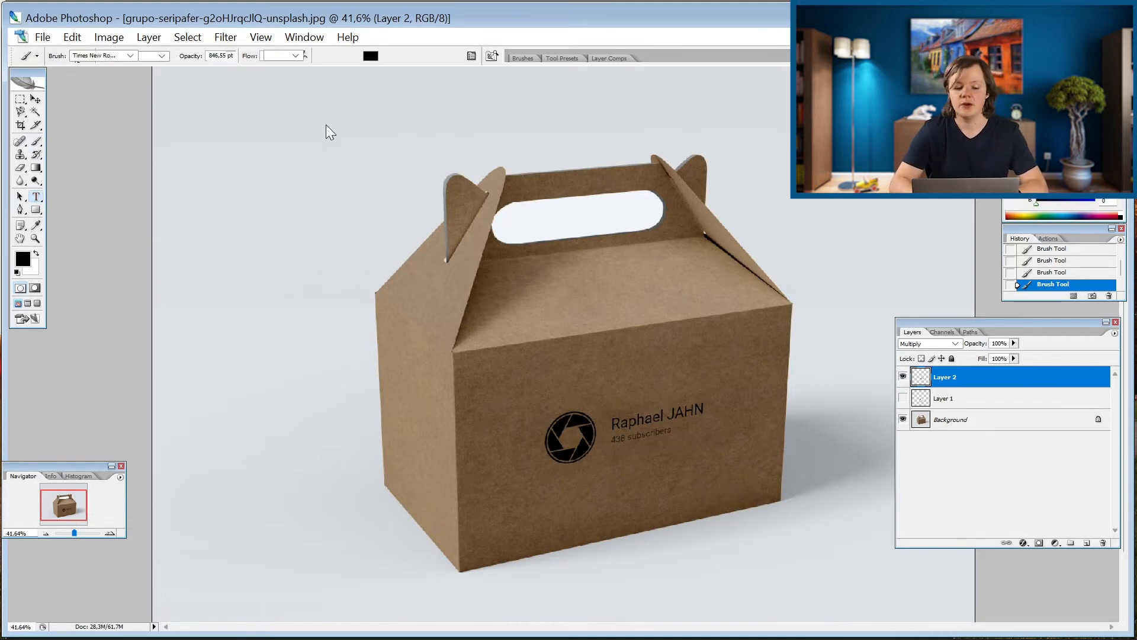
Step: Add a 'Mockup' text layer above the box and reduce it to a smaller preset font size
{"action": "left_click", "coordinate": [35, 196]}
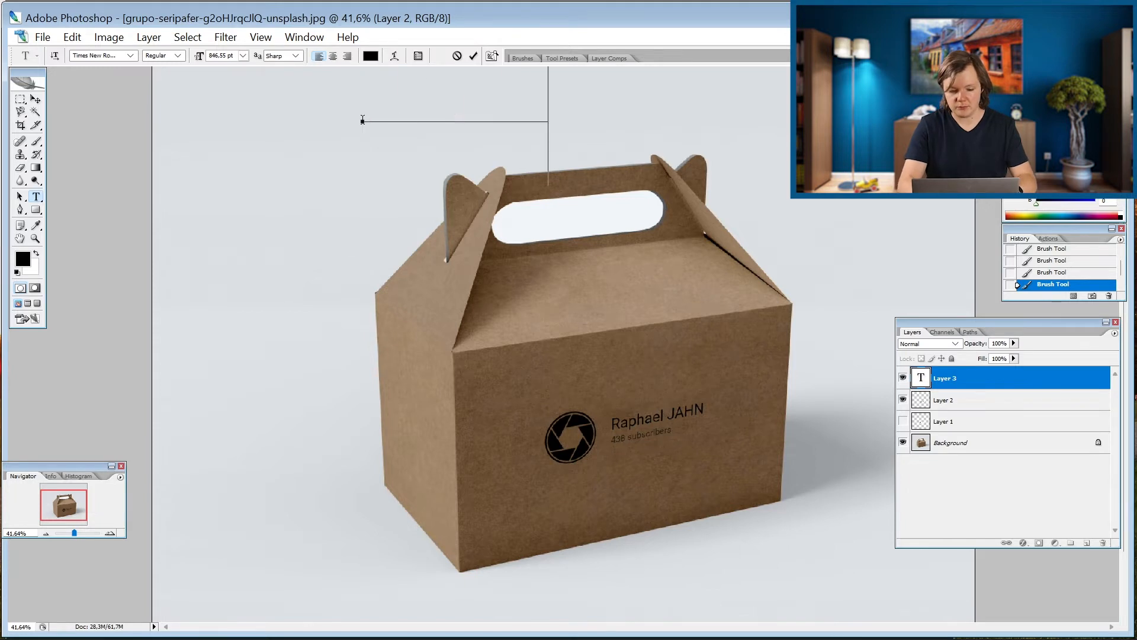
{"action": "type", "text": "Mocku"}
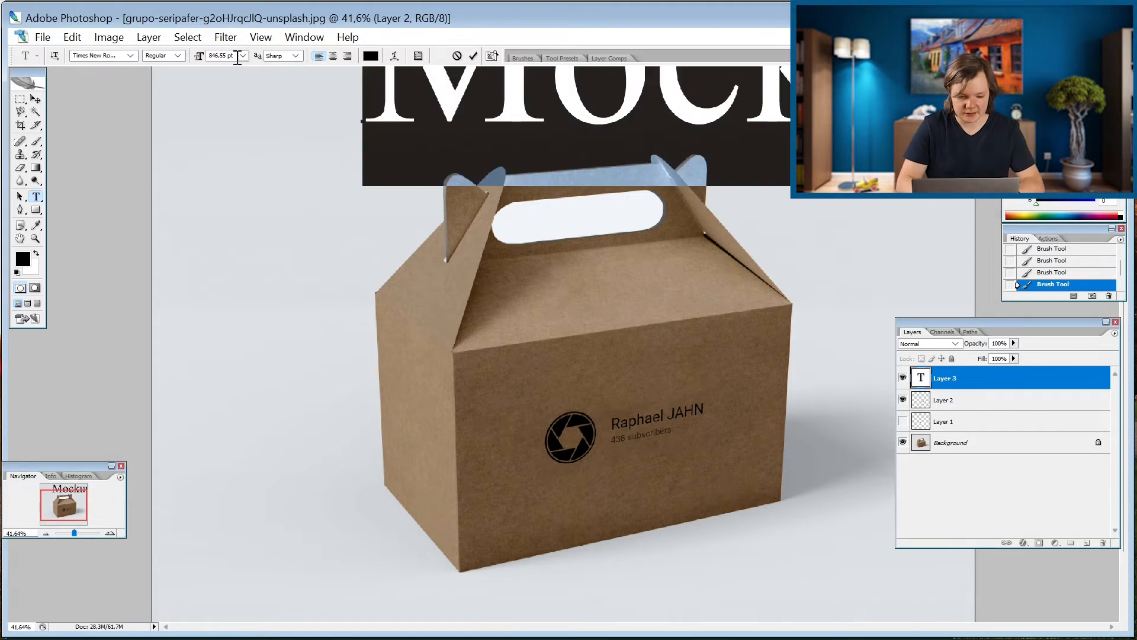
{"action": "left_click", "coordinate": [242, 56]}
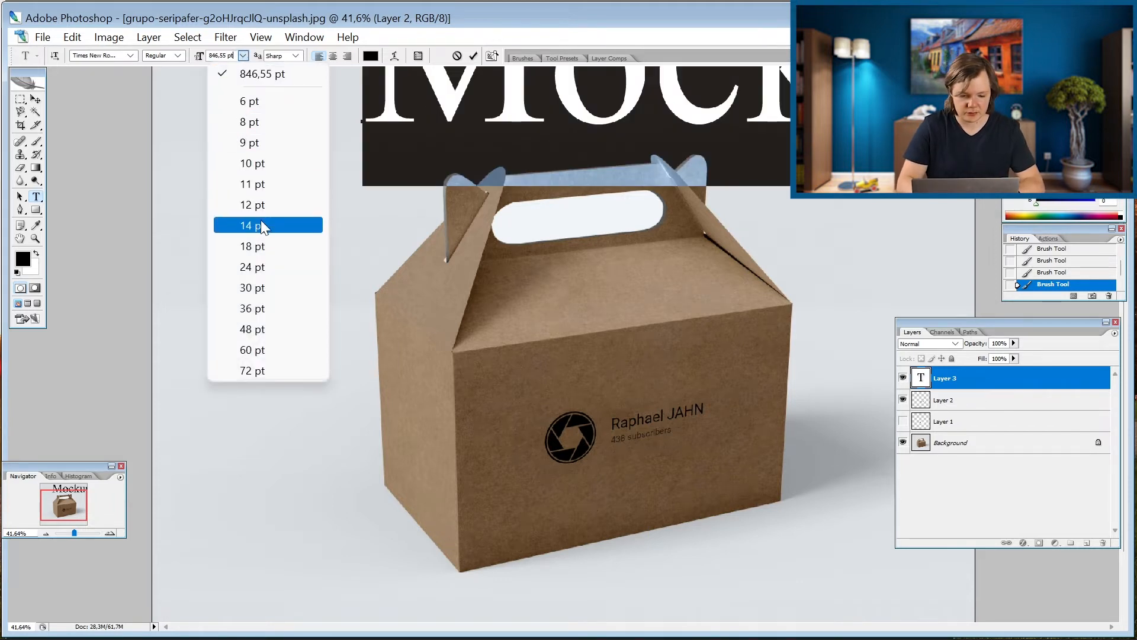
{"action": "left_click", "coordinate": [252, 226]}
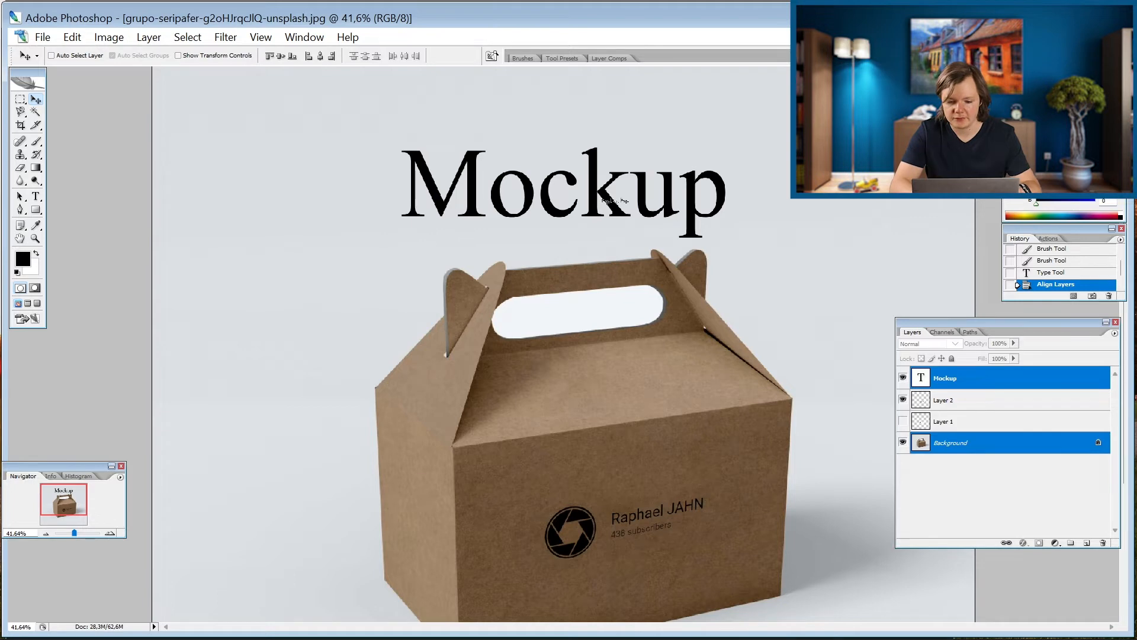
Step: Recolour the Mockup heading to the cardboard brown sampled from the box
{"action": "left_click", "coordinate": [35, 197]}
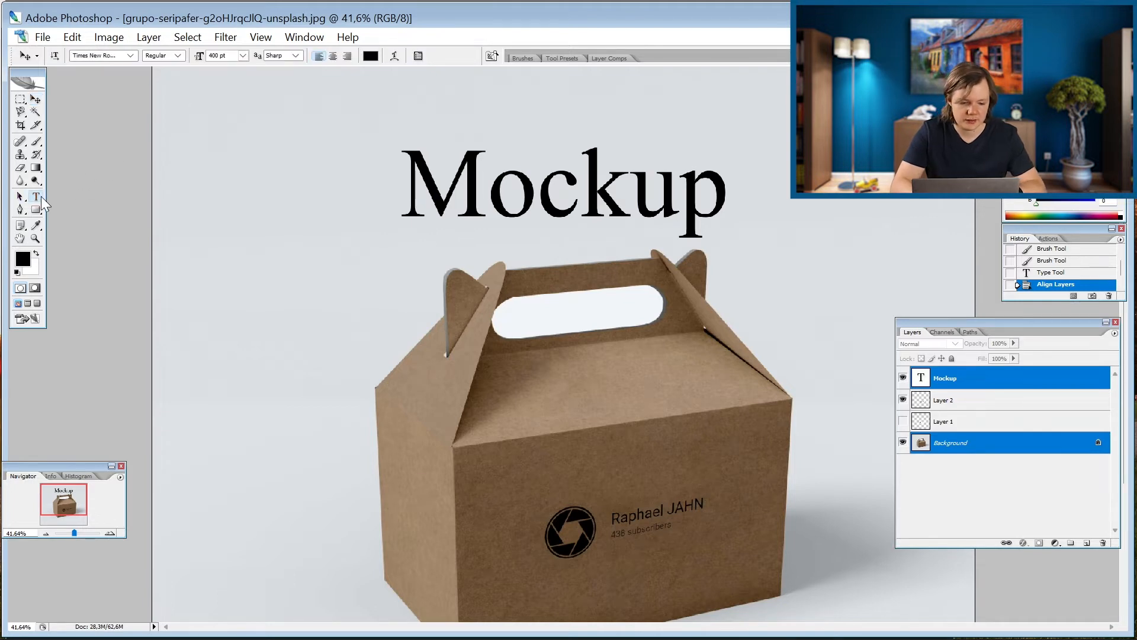
{"action": "left_click", "coordinate": [369, 56]}
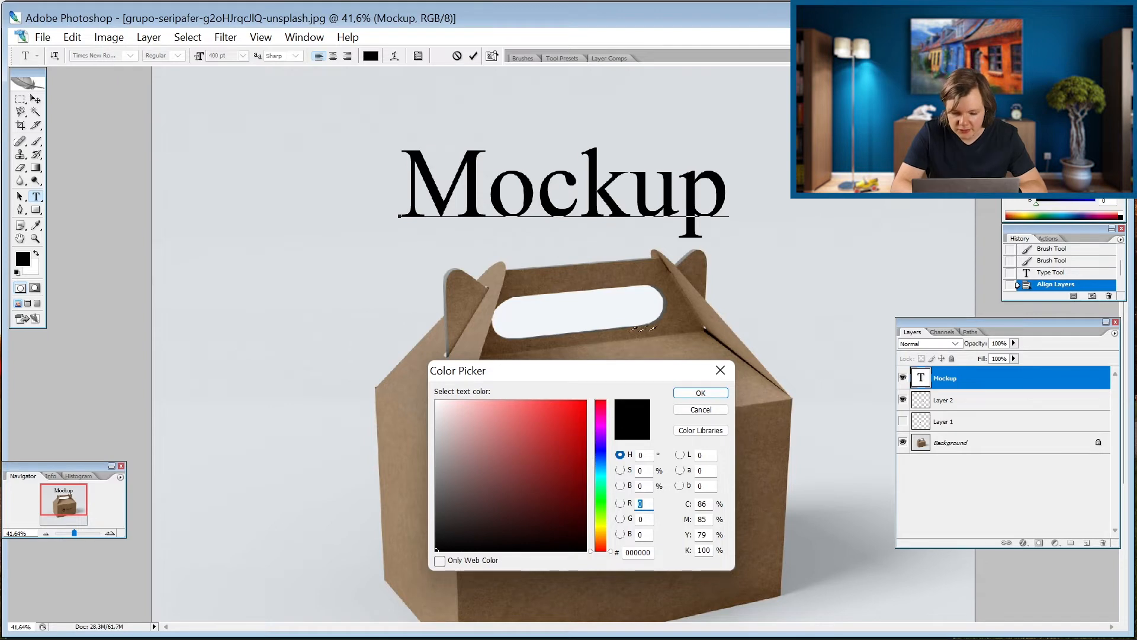
{"action": "left_click", "coordinate": [699, 392]}
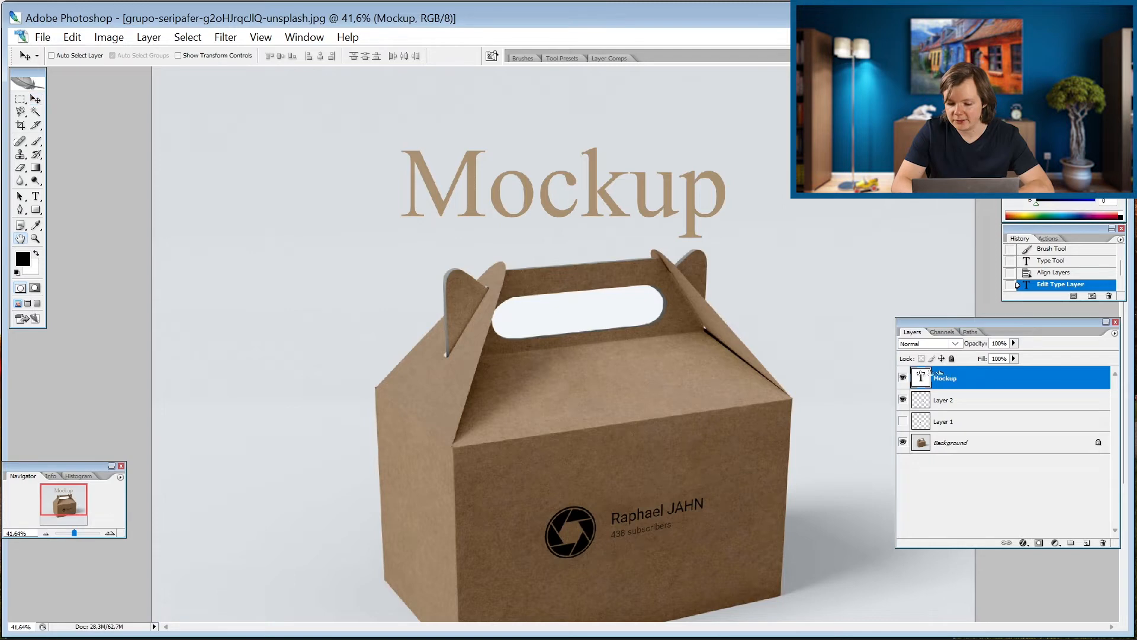
Step: Give the Mockup layer a black Outer Glow in Normal blend with wider spread
{"action": "double_click", "coordinate": [979, 377]}
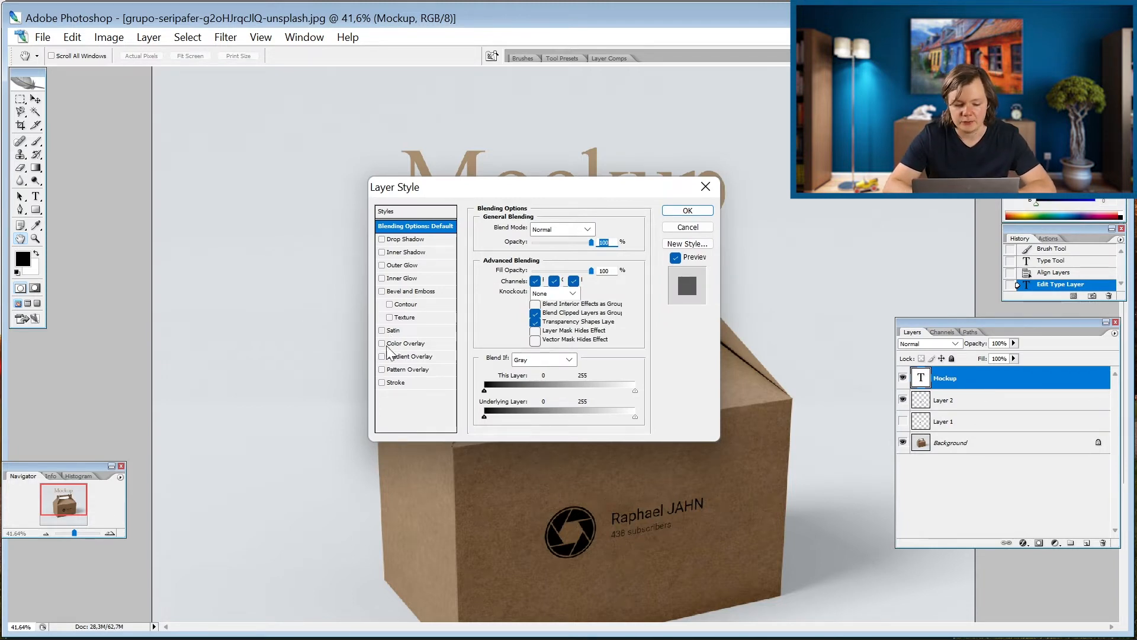
{"action": "left_click", "coordinate": [380, 264]}
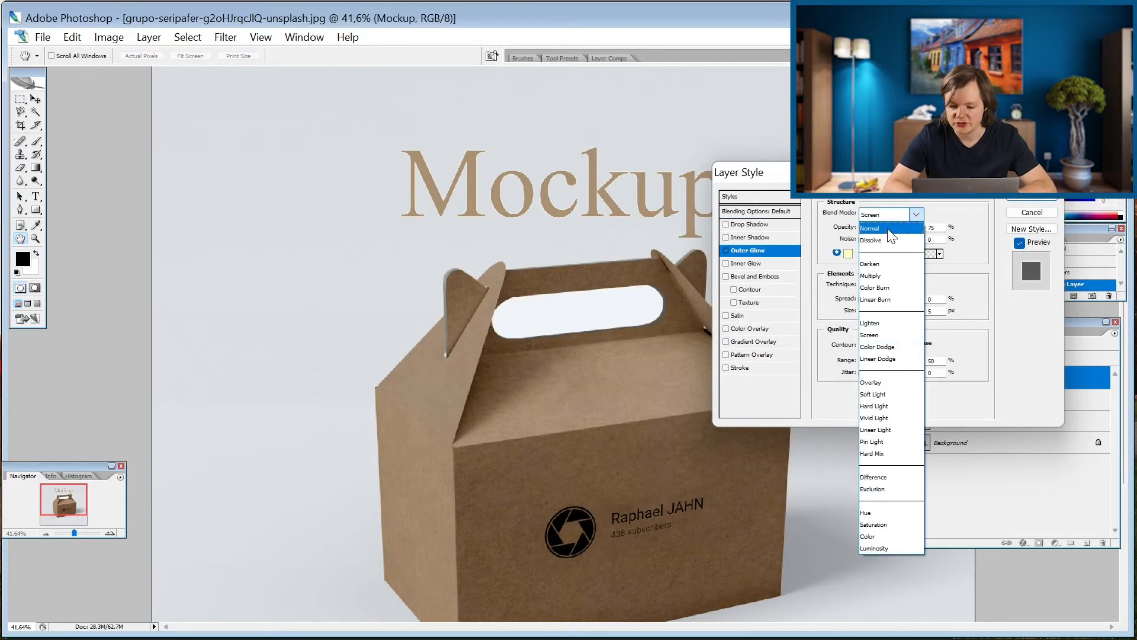
{"action": "left_click", "coordinate": [848, 254]}
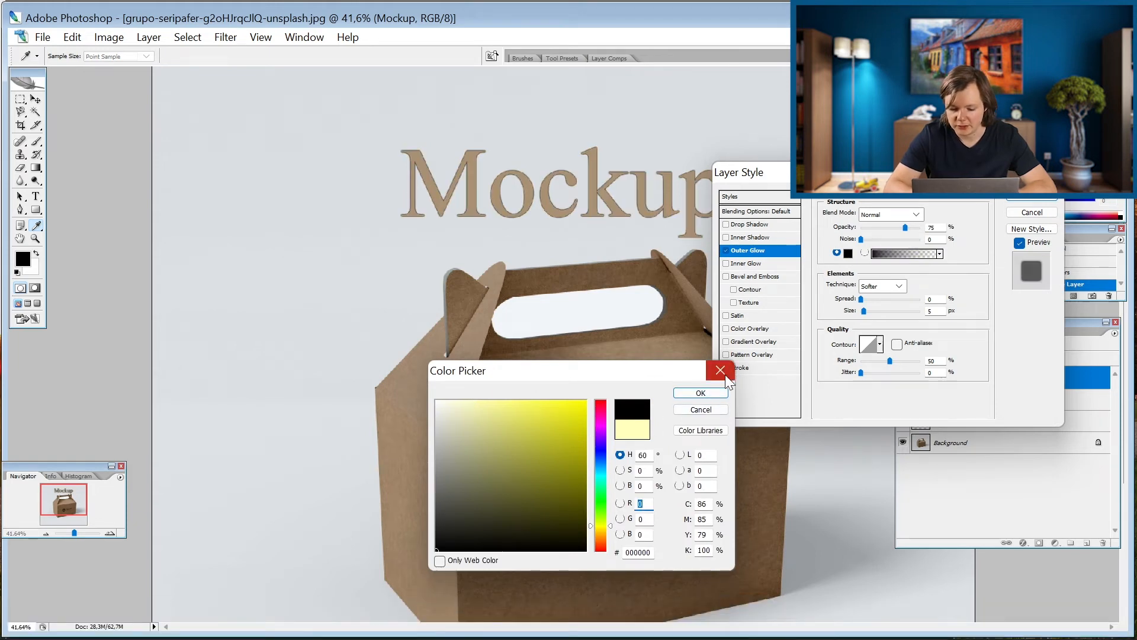
{"action": "left_click", "coordinate": [719, 371]}
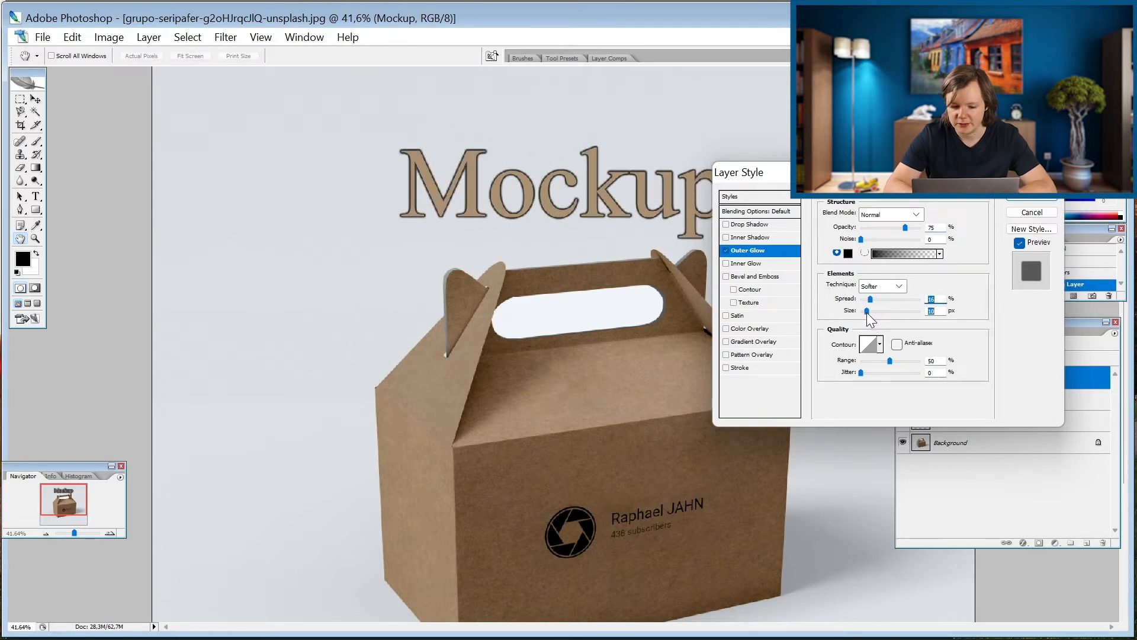
{"action": "left_click", "coordinate": [748, 250]}
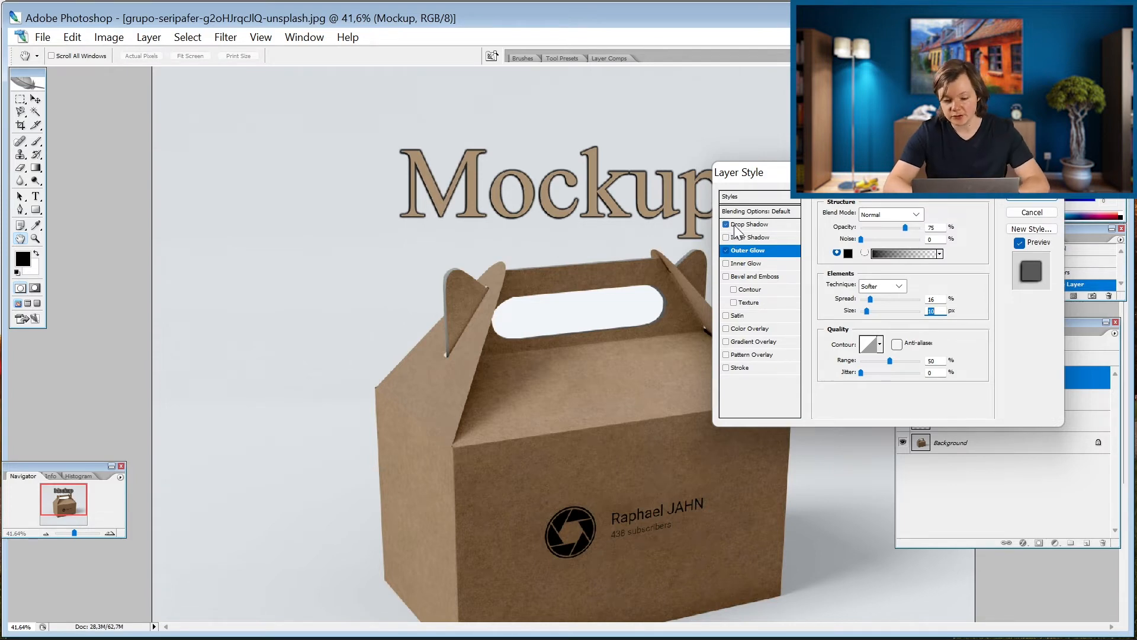
Step: Add a Drop Shadow in Normal blend with increased distance from the letters
{"action": "left_click", "coordinate": [748, 223]}
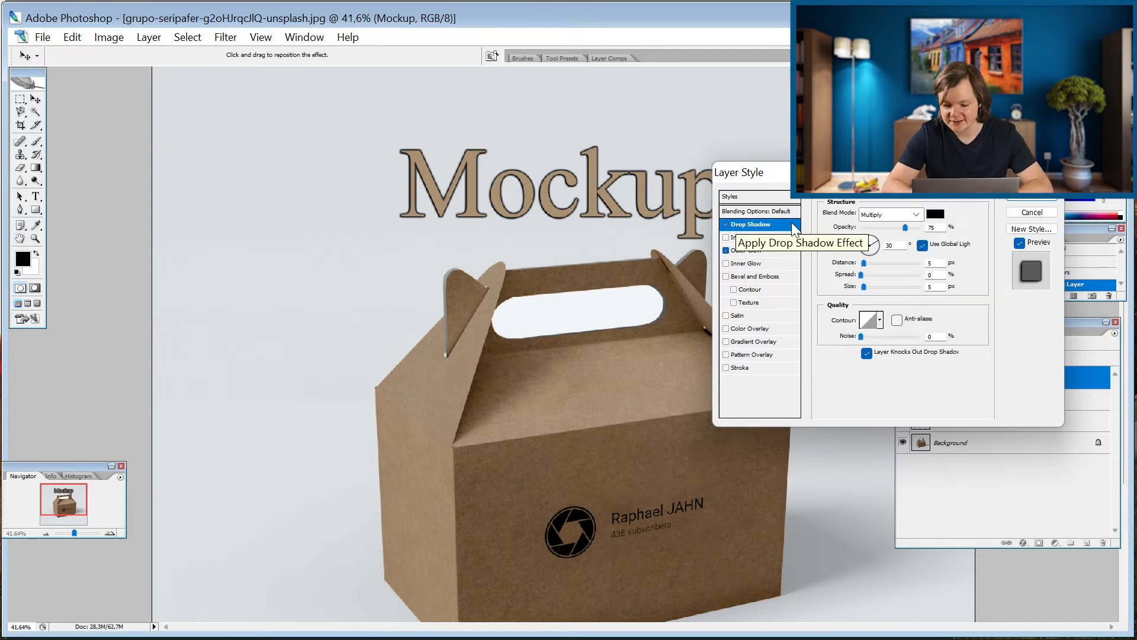
{"action": "left_click", "coordinate": [887, 213]}
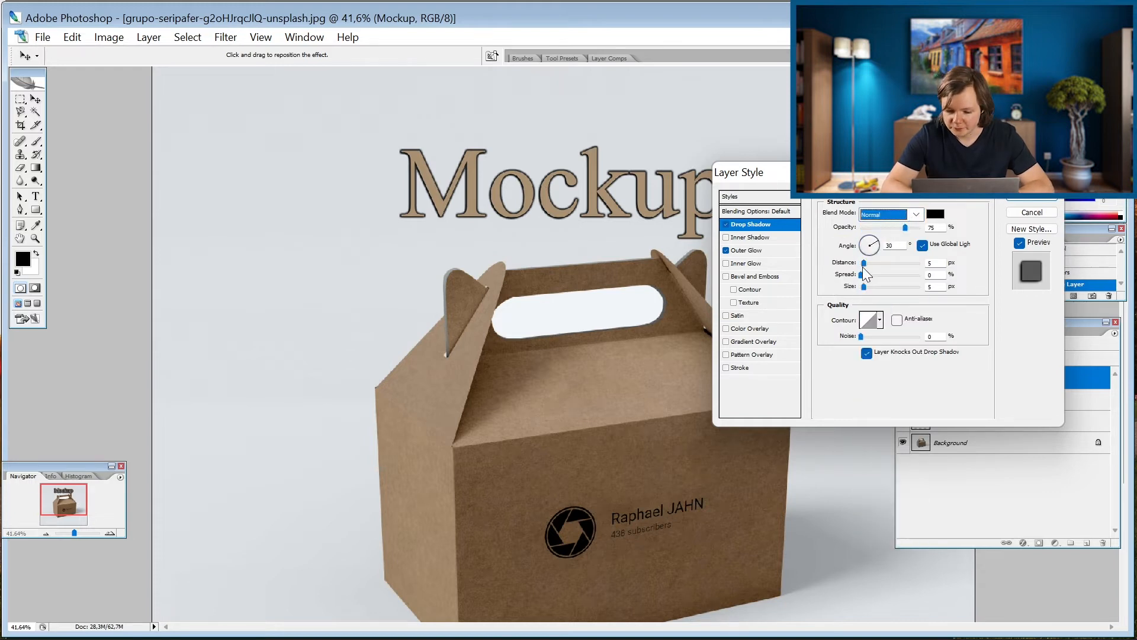
{"action": "left_click_drag", "start_coordinate": [863, 263], "coordinate": [876, 263]}
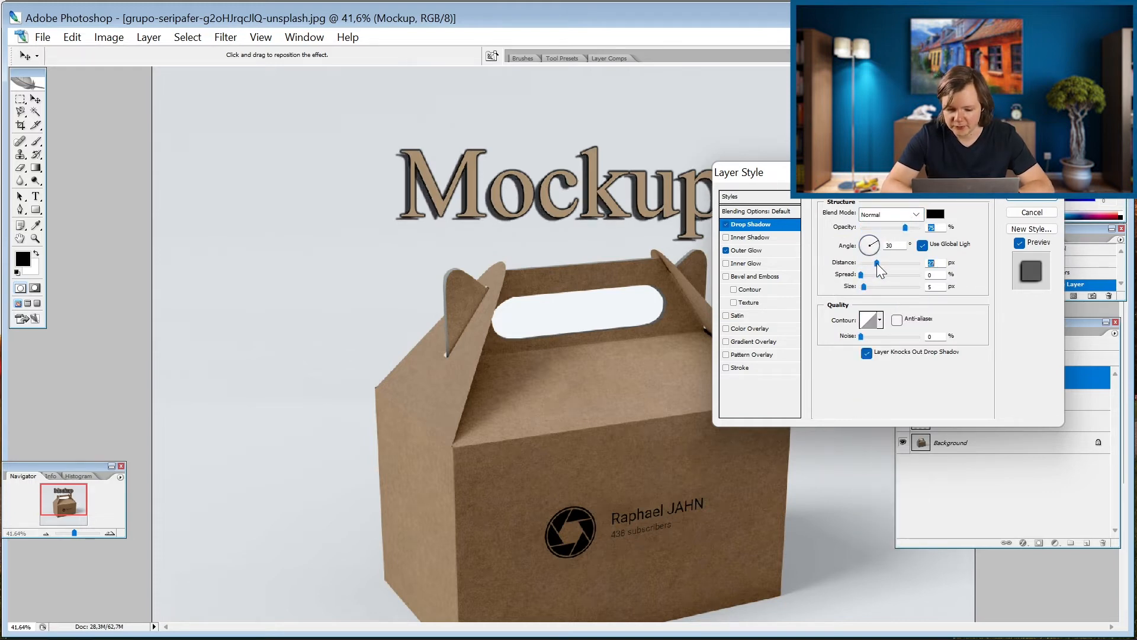
{"action": "left_click_drag", "start_coordinate": [863, 274], "coordinate": [874, 274]}
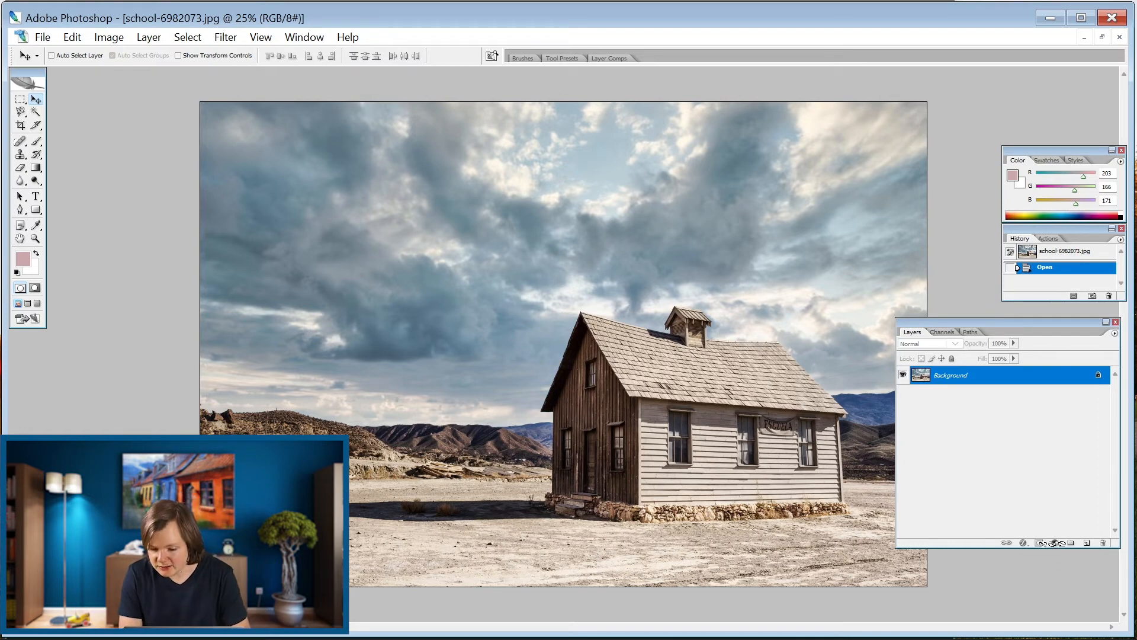
Step: Bring up the fill and adjustment layer list from the Layers palette
{"action": "left_click", "coordinate": [1038, 543]}
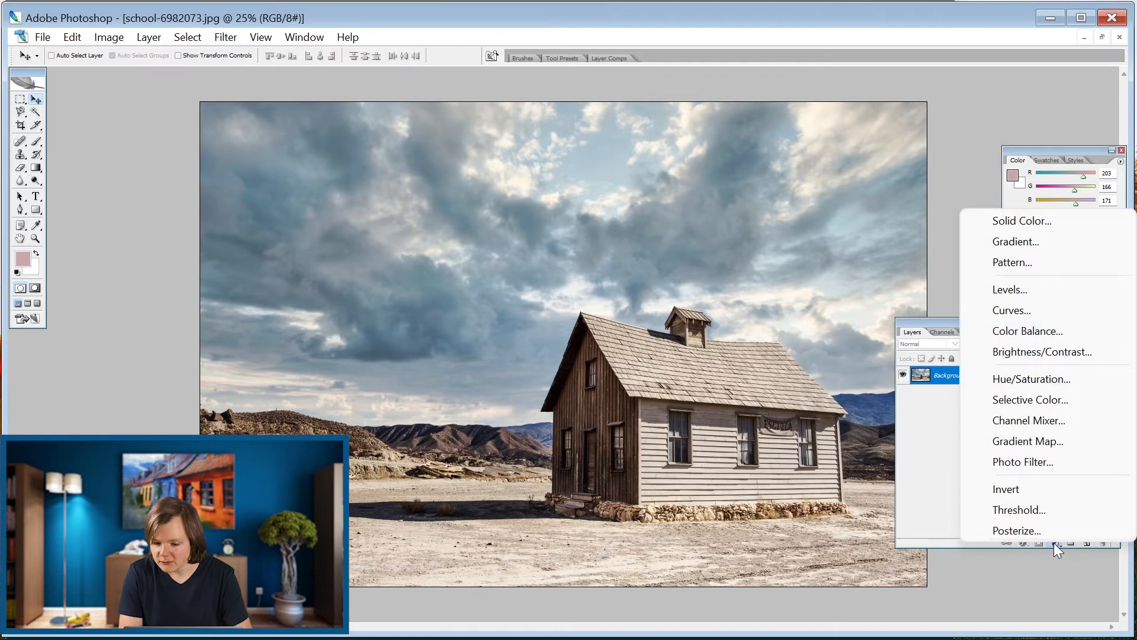
Step: Add a Hue/Saturation adjustment layer and shift the hue so ground turns pink, sky teal
{"action": "left_click", "coordinate": [1030, 378]}
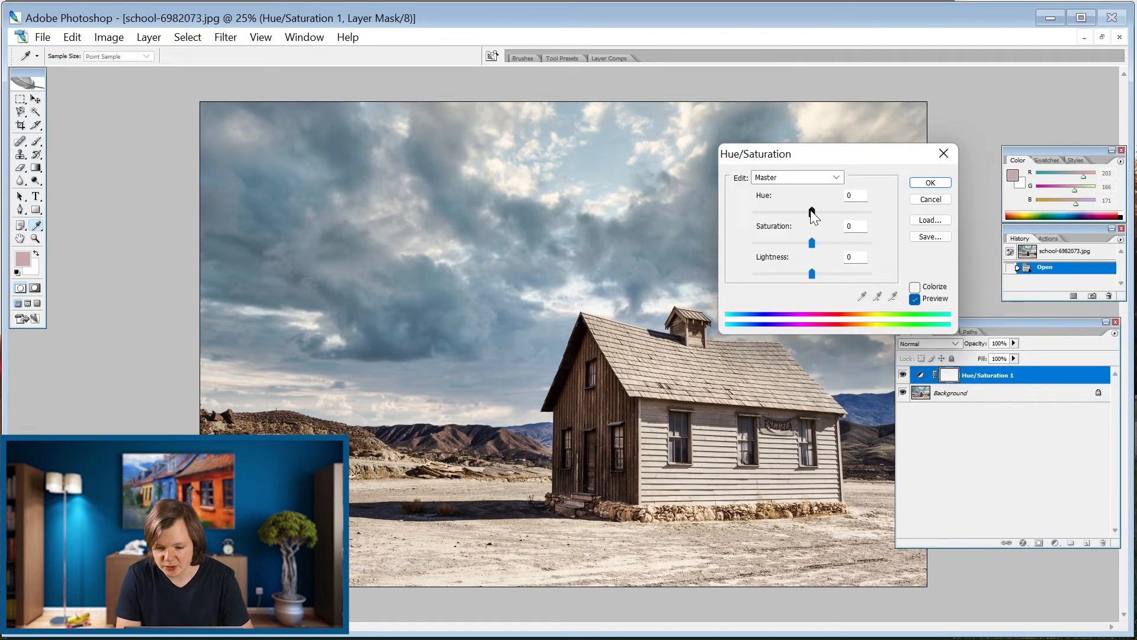
{"action": "left_click_drag", "start_coordinate": [811, 211], "coordinate": [790, 210]}
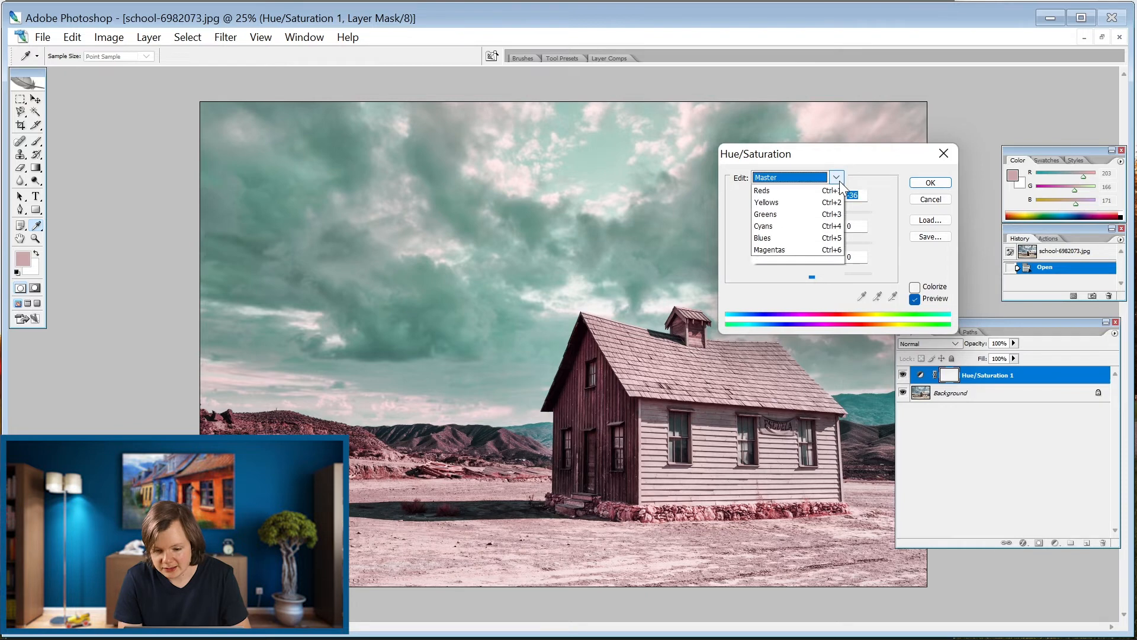
Step: Restrict the edit to Cyans and settle the sky hue around +42 after testing stronger purple shifts
{"action": "left_click", "coordinate": [765, 214]}
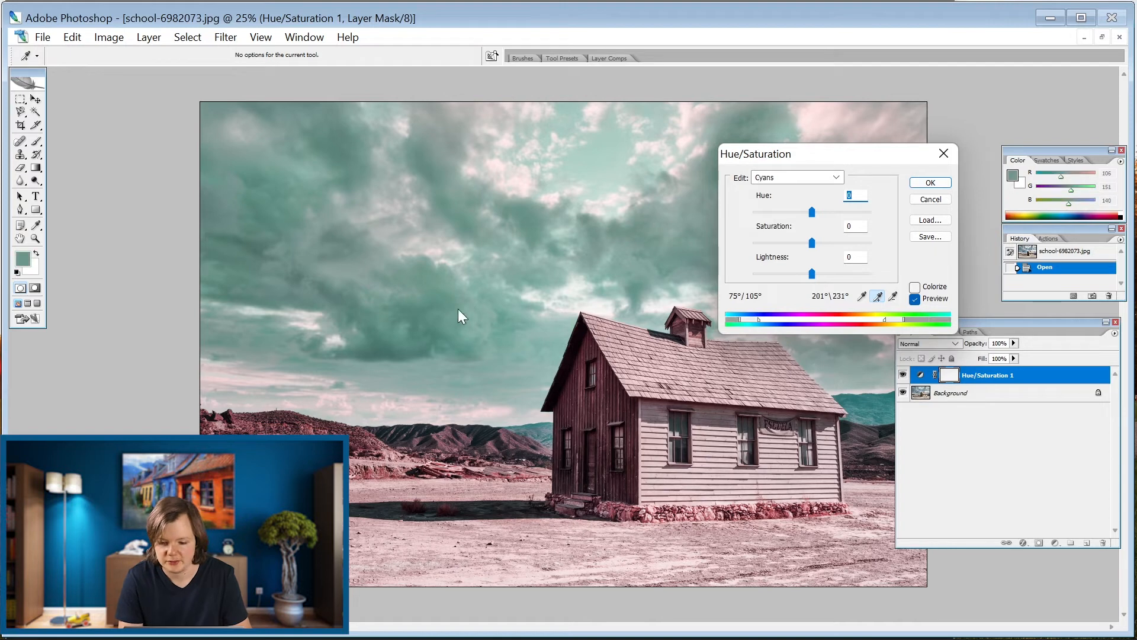
{"action": "mouse_move", "coordinate": [809, 215]}
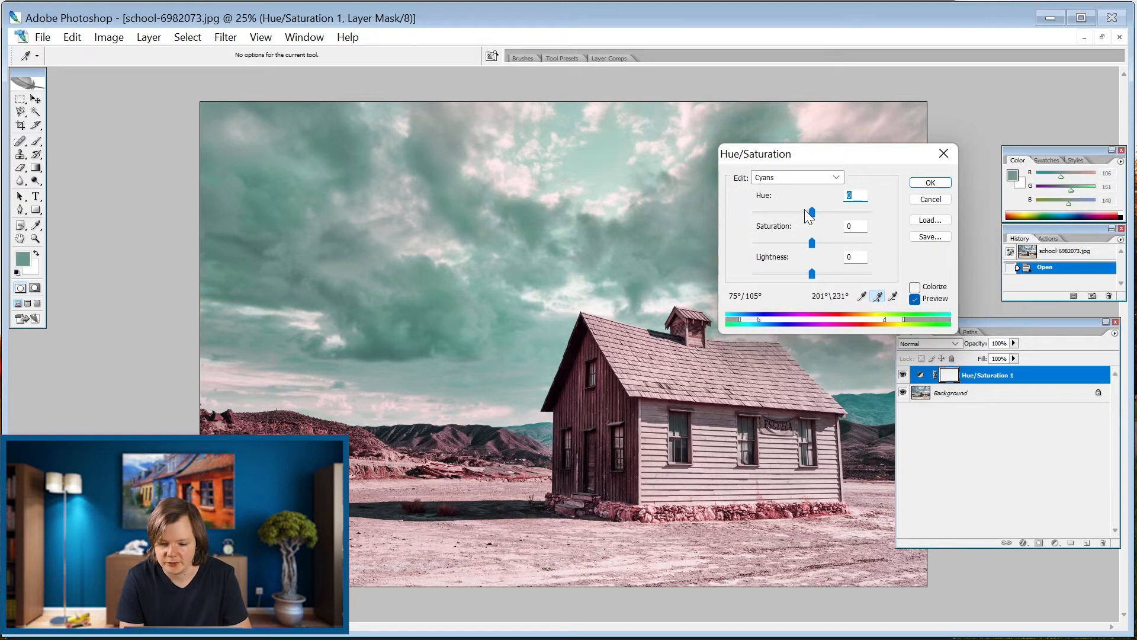
{"action": "left_click_drag", "start_coordinate": [811, 212], "coordinate": [830, 212]}
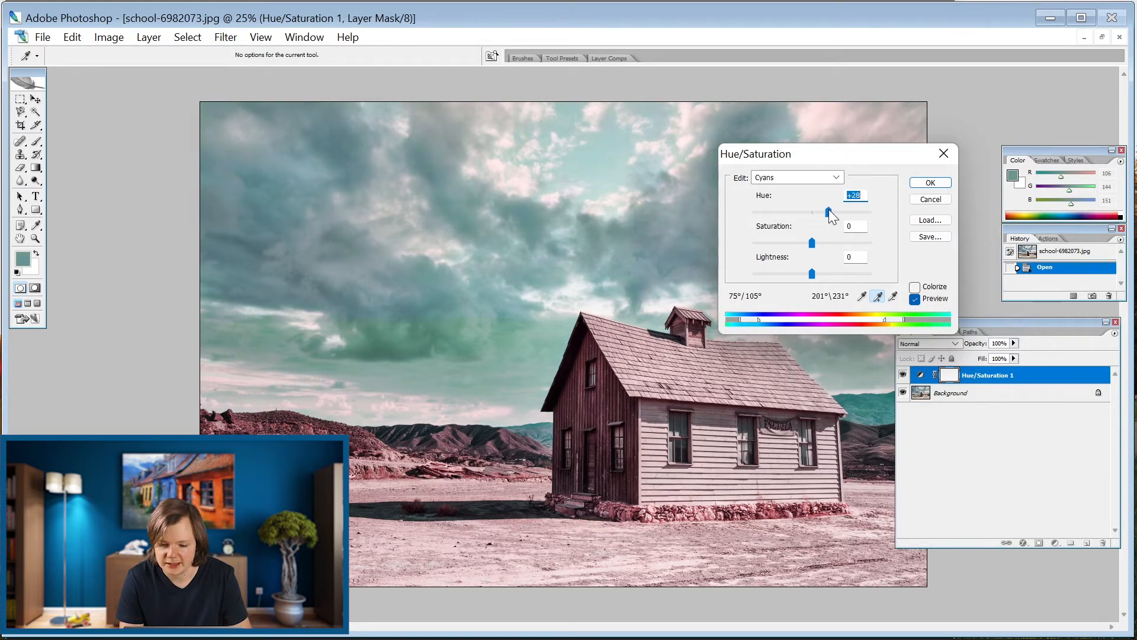
{"action": "left_click_drag", "start_coordinate": [828, 212], "coordinate": [832, 212]}
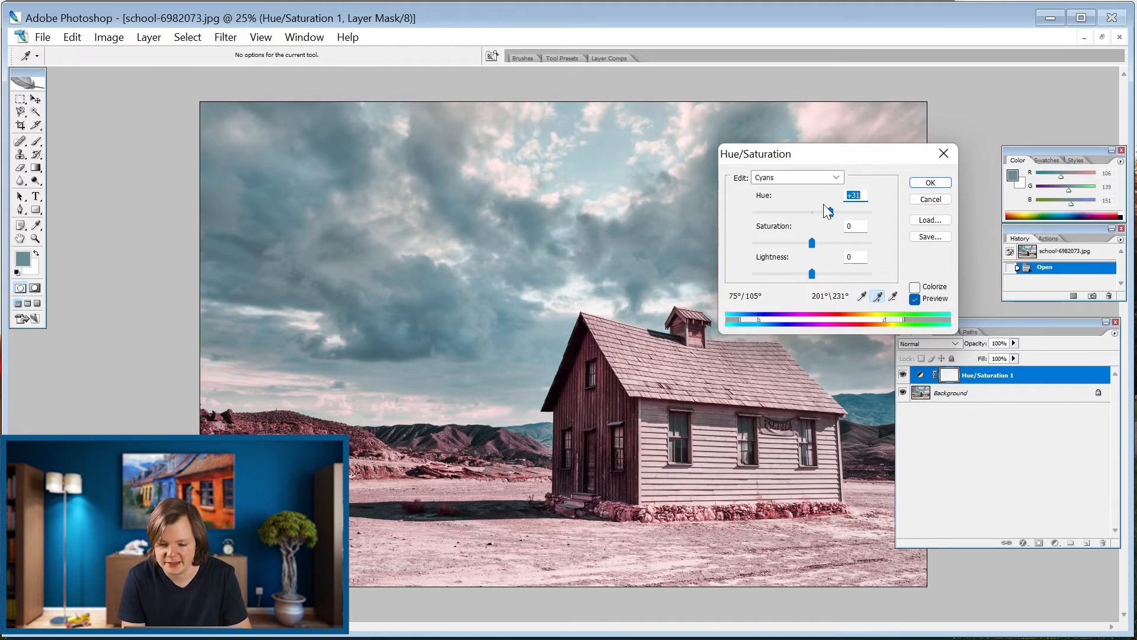
{"action": "left_click_drag", "start_coordinate": [803, 212], "coordinate": [838, 212]}
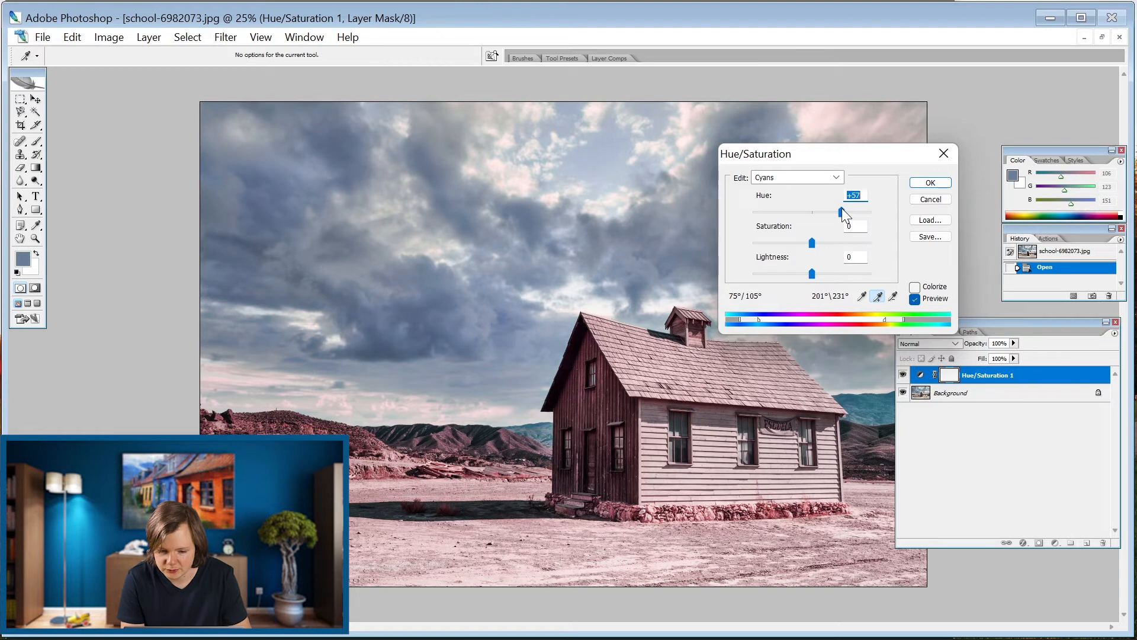
{"action": "left_click_drag", "start_coordinate": [812, 212], "coordinate": [852, 212]}
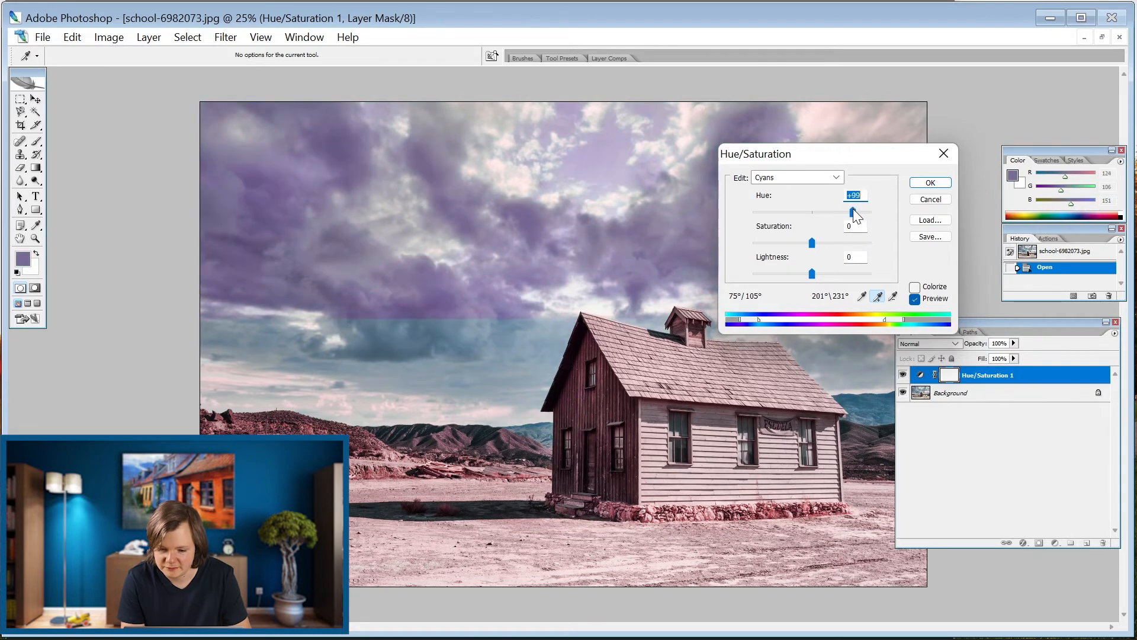
{"action": "left_click_drag", "start_coordinate": [851, 212], "coordinate": [835, 212]}
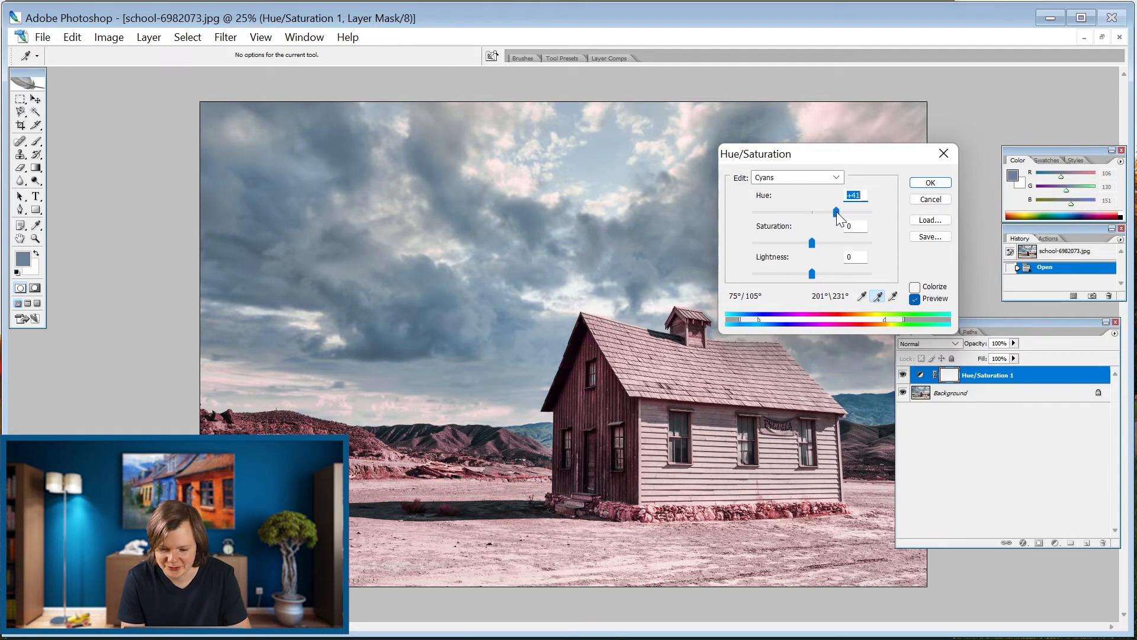
{"action": "left_click_drag", "start_coordinate": [835, 212], "coordinate": [843, 212]}
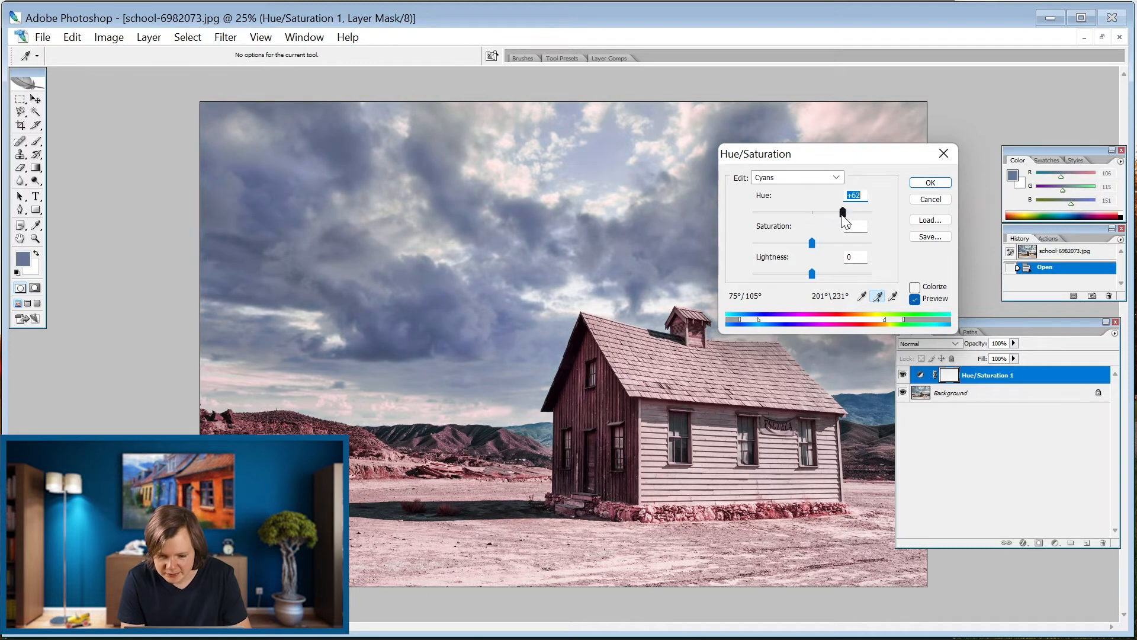
{"action": "left_click_drag", "start_coordinate": [841, 212], "coordinate": [821, 212]}
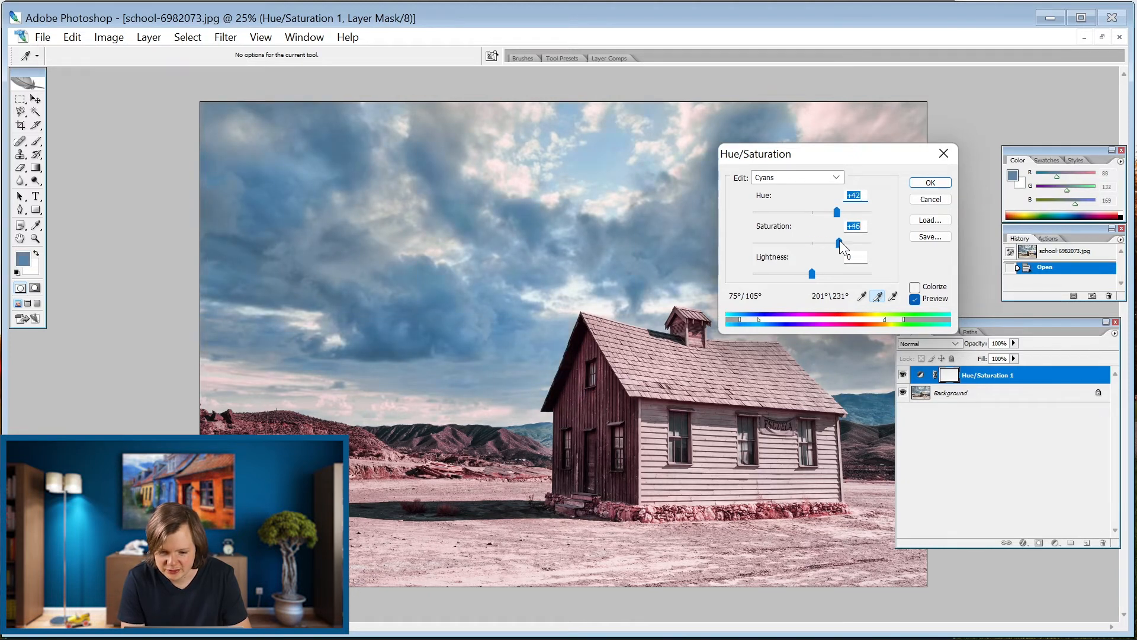
Step: Set cyan saturation near +24, lower lightness slightly, and commit the sky adjustment
{"action": "left_click_drag", "start_coordinate": [841, 242], "coordinate": [832, 241]}
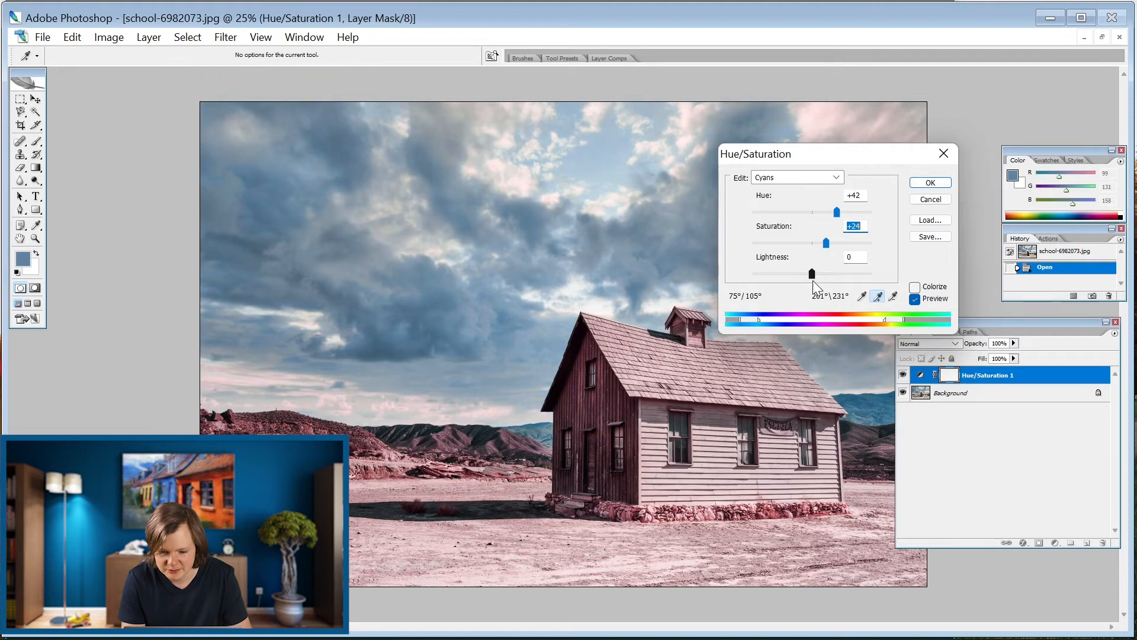
{"action": "left_click_drag", "start_coordinate": [812, 274], "coordinate": [789, 274]}
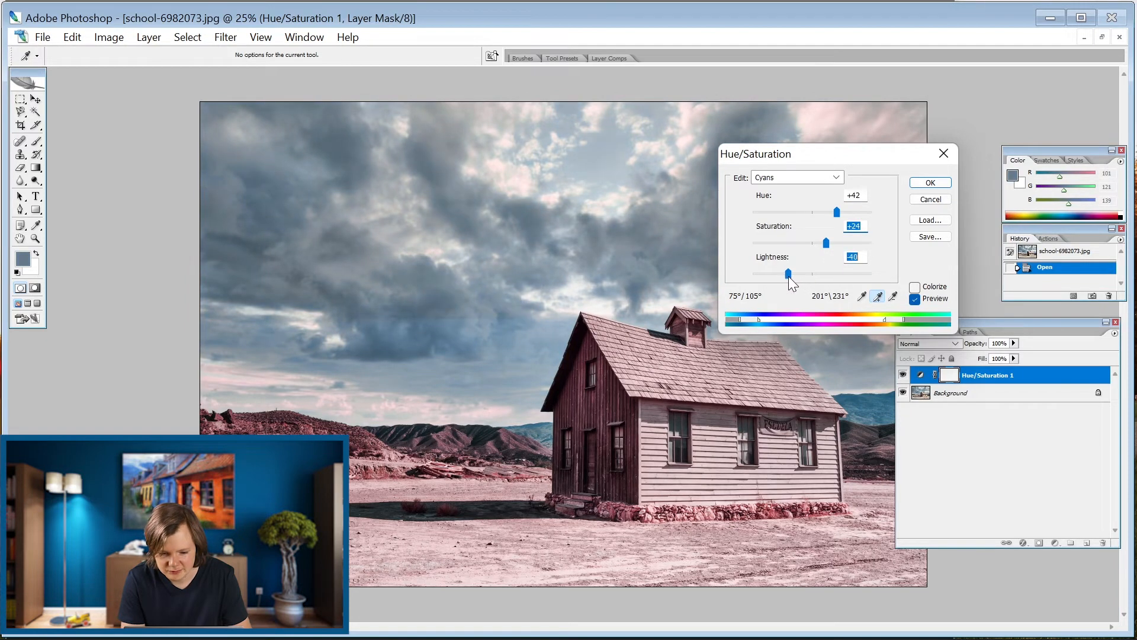
{"action": "left_click_drag", "start_coordinate": [789, 274], "coordinate": [800, 273]}
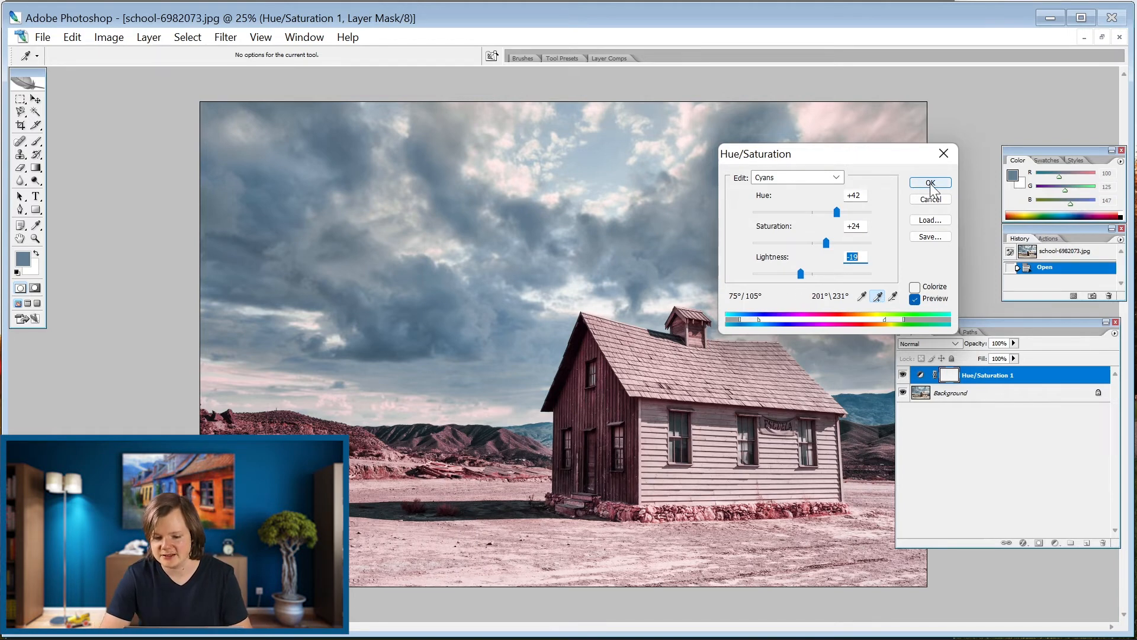
{"action": "left_click", "coordinate": [930, 183]}
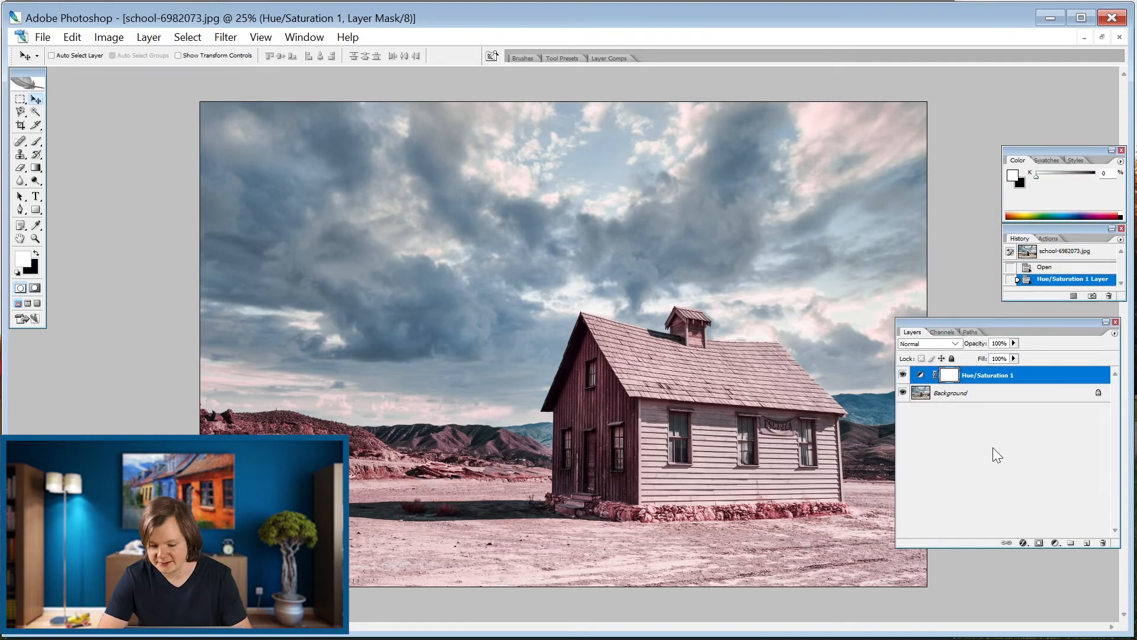
{"action": "left_click", "coordinate": [1055, 543]}
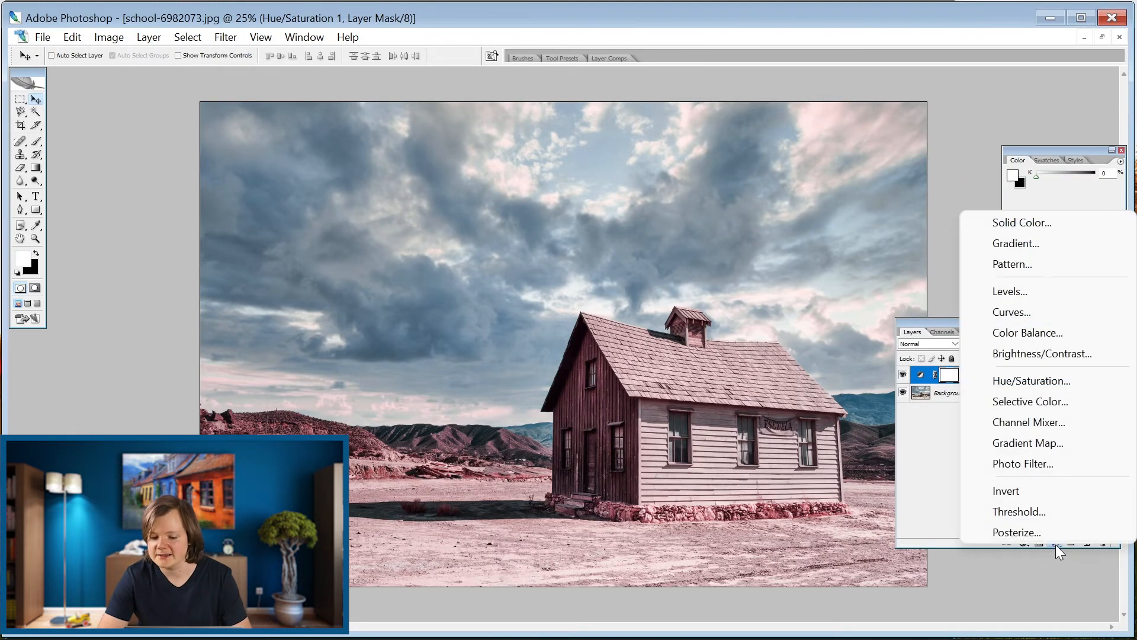
Step: Add a Brightness/Contrast layer with a small brightness lift and contrast 5
{"action": "left_click", "coordinate": [1041, 353]}
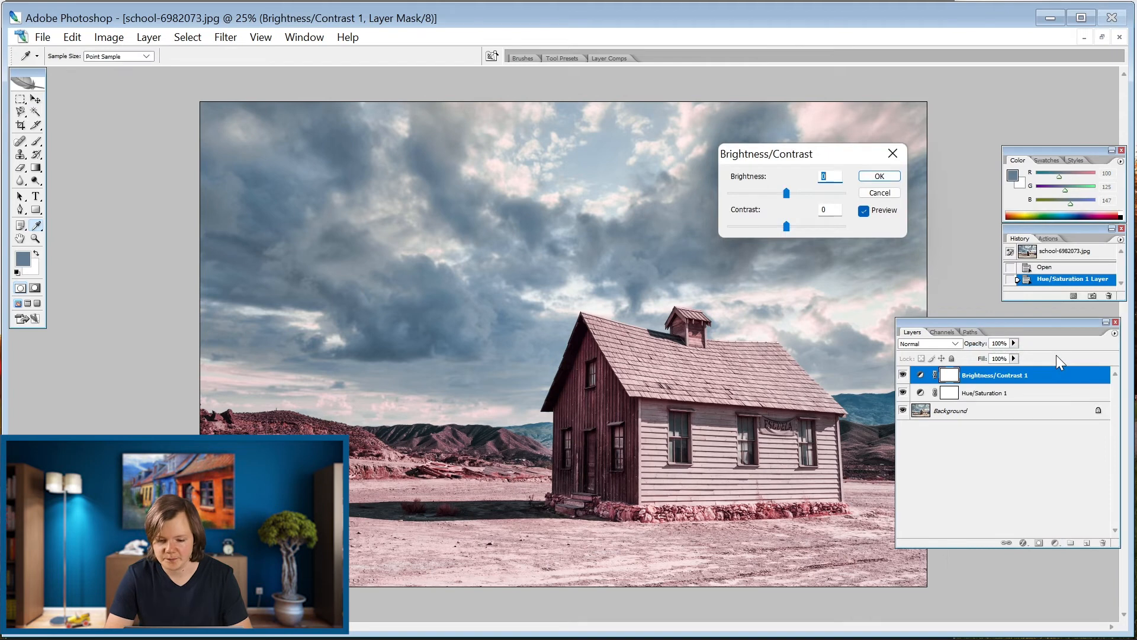
{"action": "left_click_drag", "start_coordinate": [786, 225], "coordinate": [793, 225]}
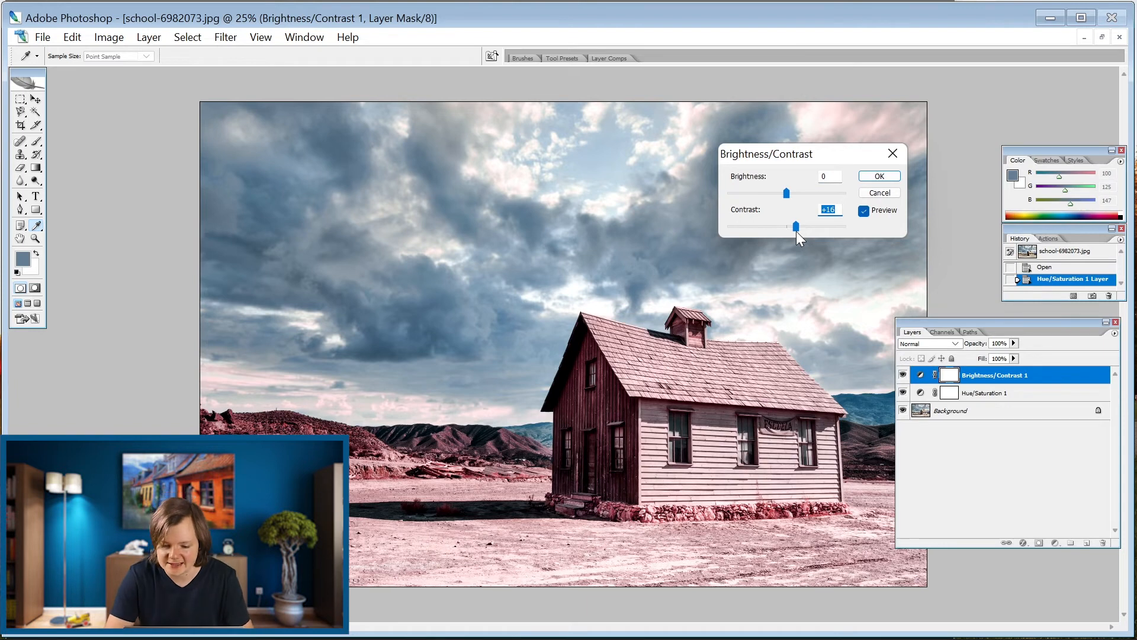
{"action": "left_click_drag", "start_coordinate": [796, 226], "coordinate": [786, 226]}
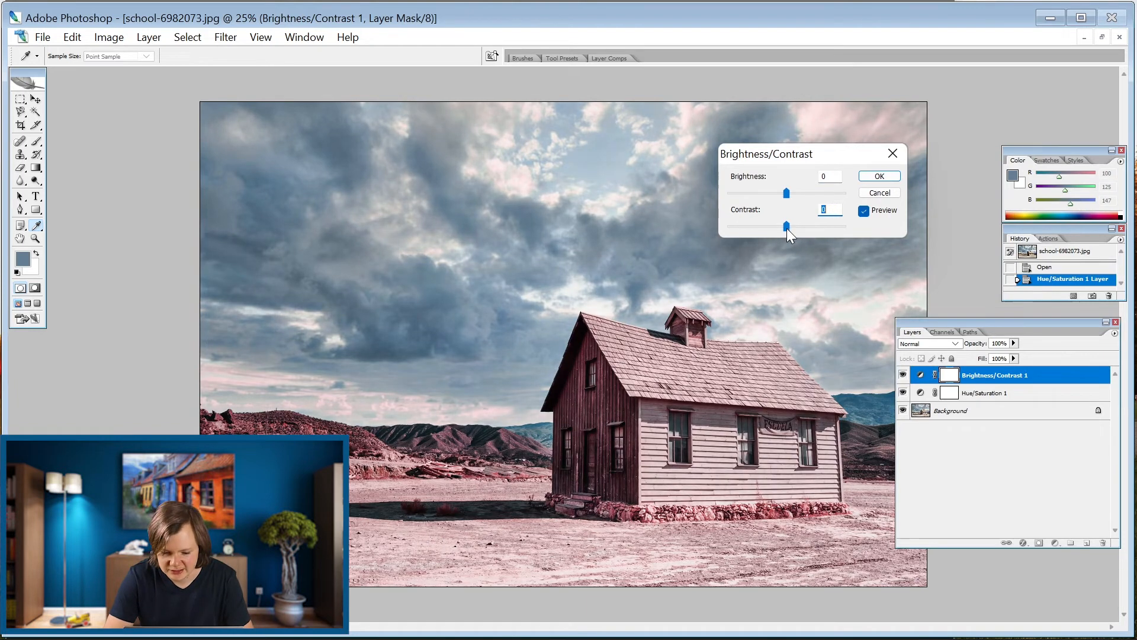
{"action": "left_click_drag", "start_coordinate": [786, 226], "coordinate": [786, 226]}
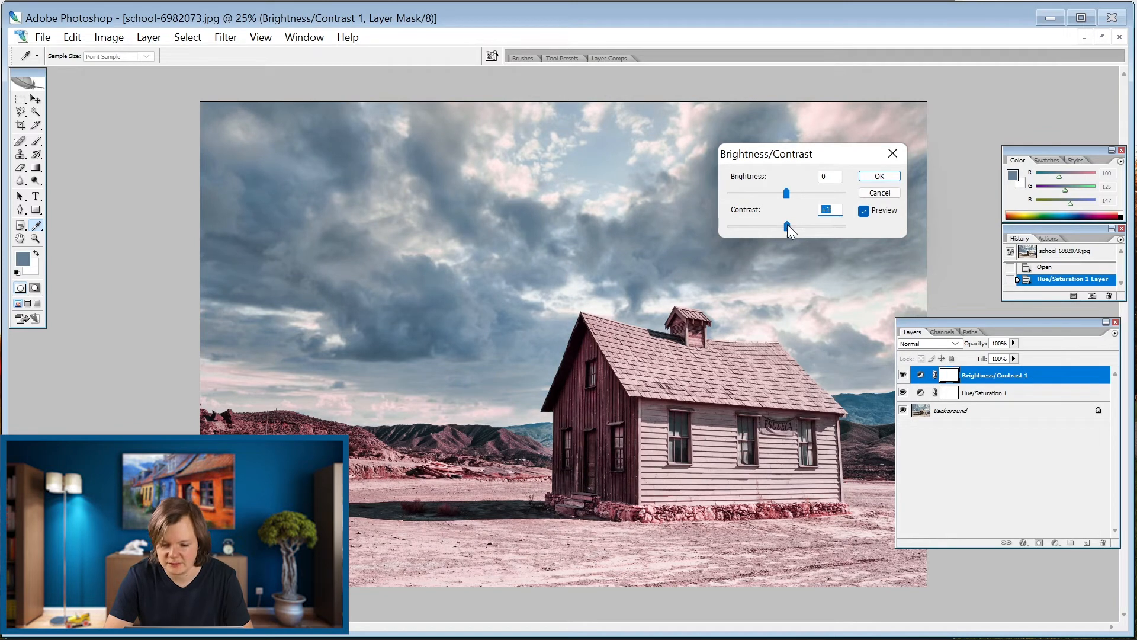
{"action": "left_click_drag", "start_coordinate": [785, 193], "coordinate": [790, 193]}
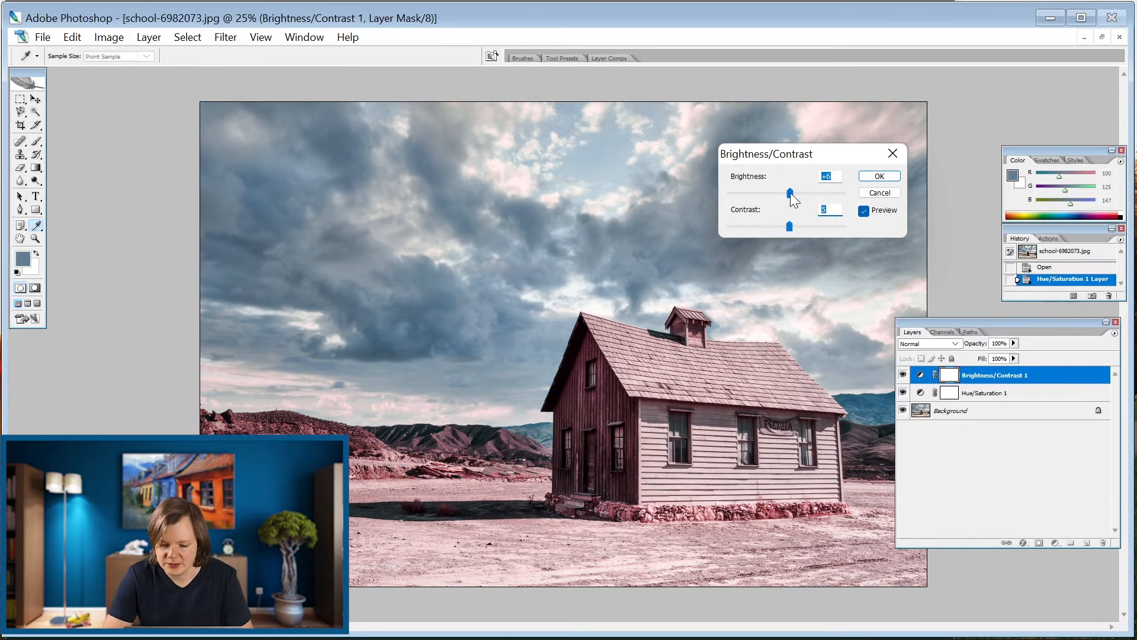
{"action": "left_click_drag", "start_coordinate": [790, 193], "coordinate": [784, 193]}
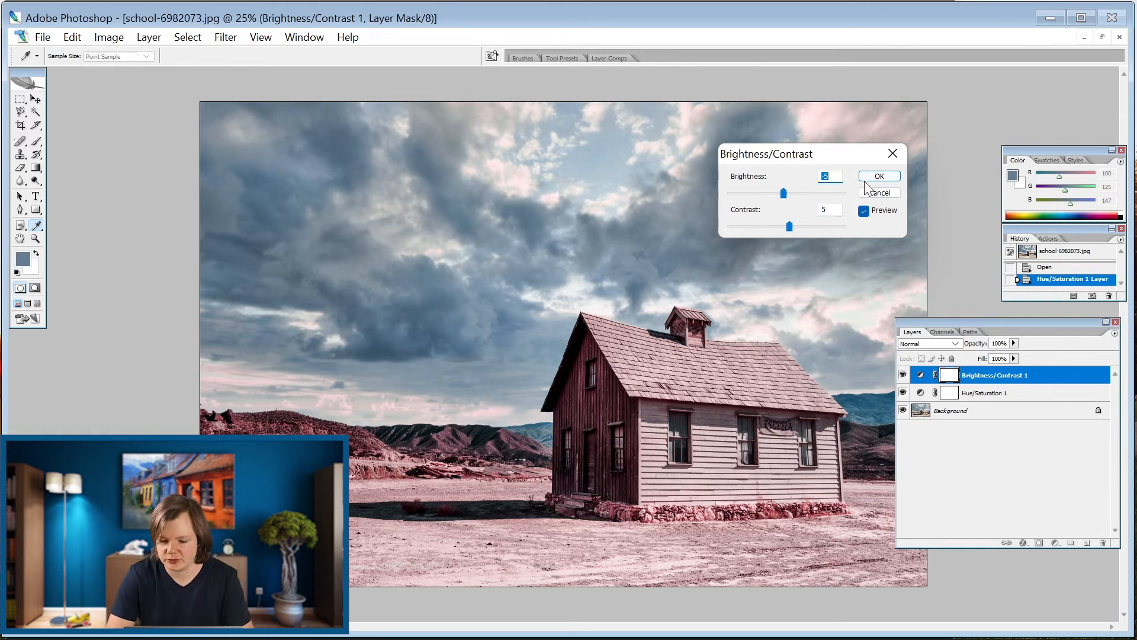
{"action": "left_click", "coordinate": [878, 176]}
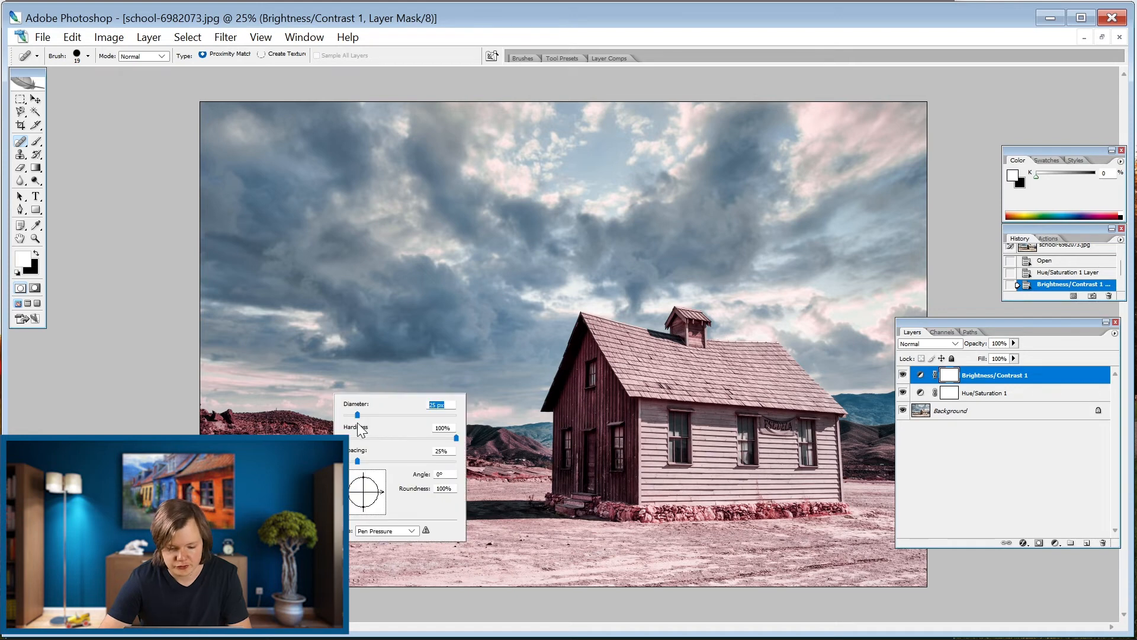
Step: Enlarge the Spot Healing Brush to about 100 px and target the Background layer
{"action": "left_click_drag", "start_coordinate": [357, 415], "coordinate": [399, 415]}
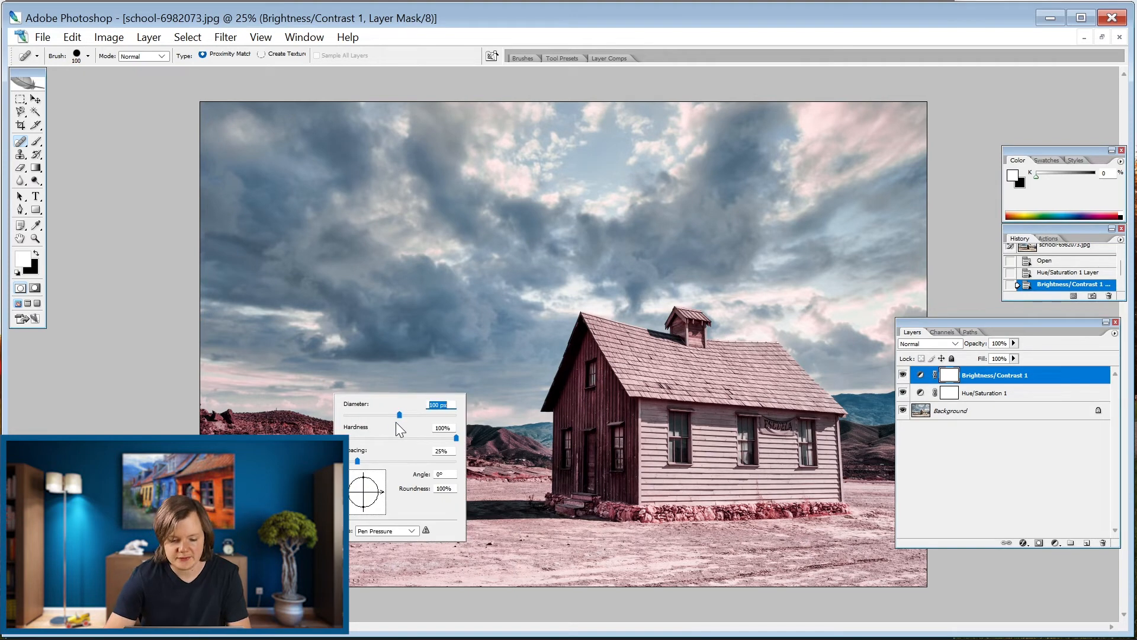
{"action": "left_click_drag", "start_coordinate": [399, 414], "coordinate": [403, 415]}
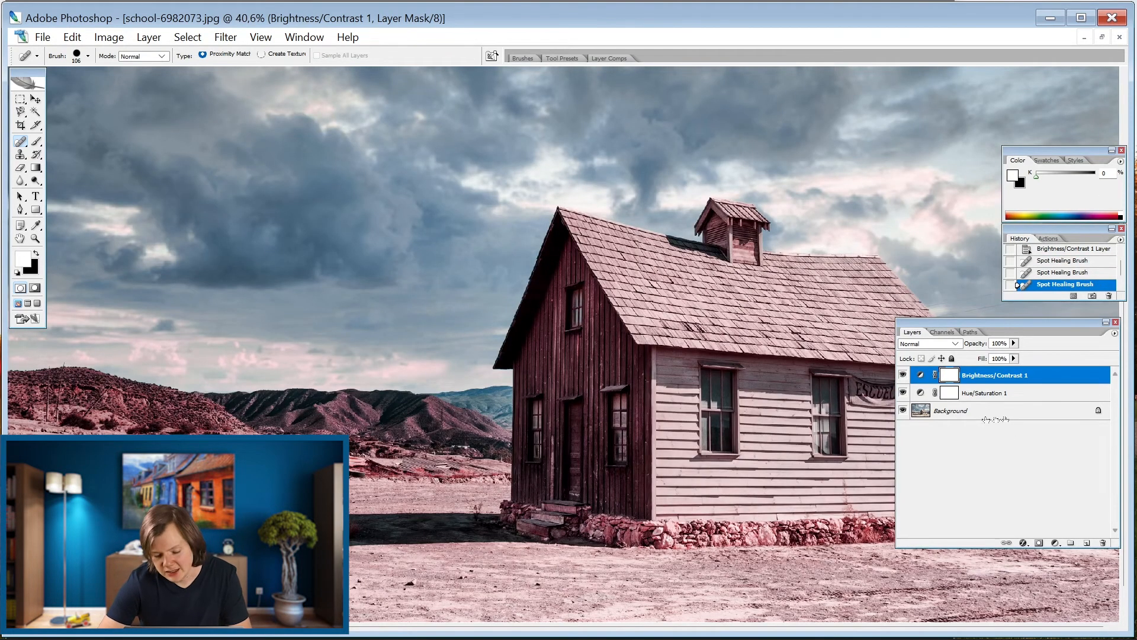
{"action": "left_click", "coordinate": [950, 409]}
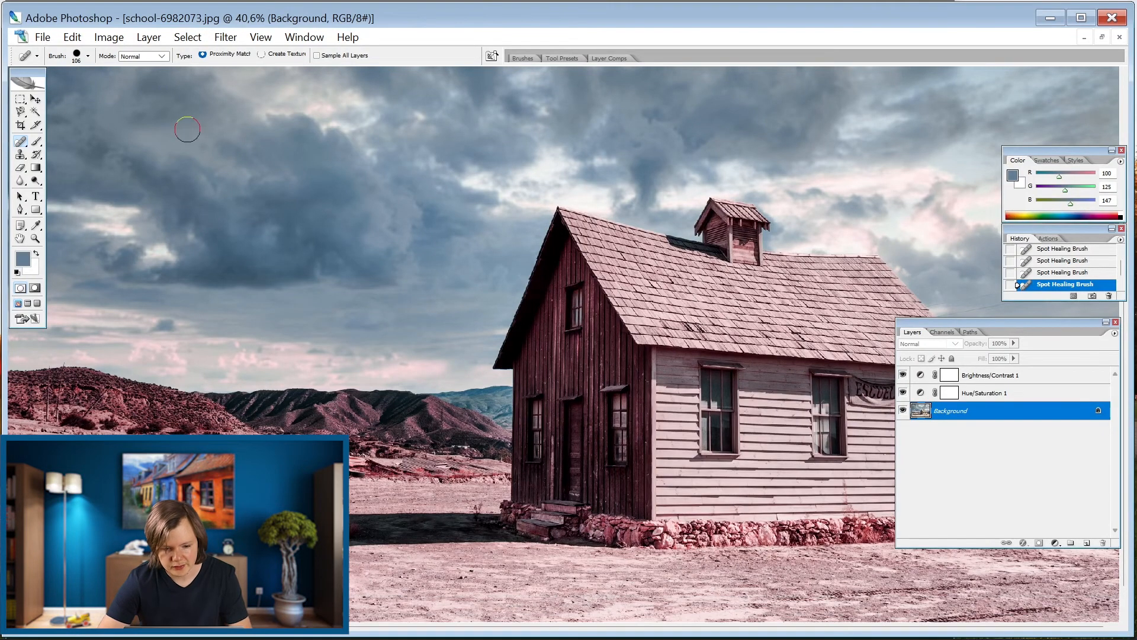
{"action": "mouse_move", "coordinate": [260, 59]}
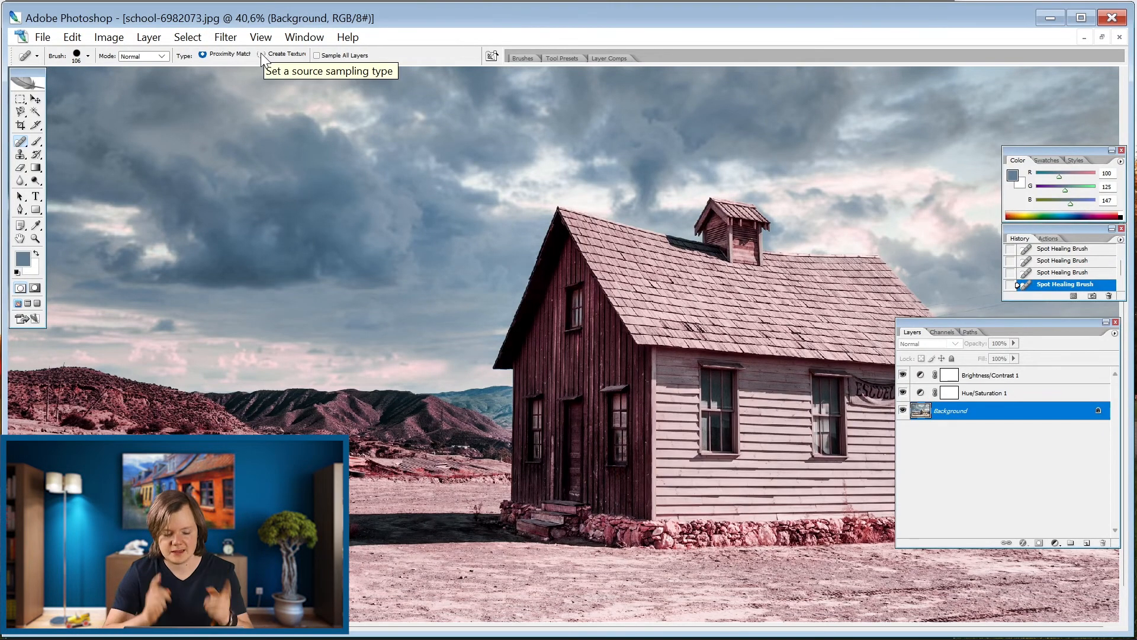
{"action": "mouse_move", "coordinate": [264, 60]}
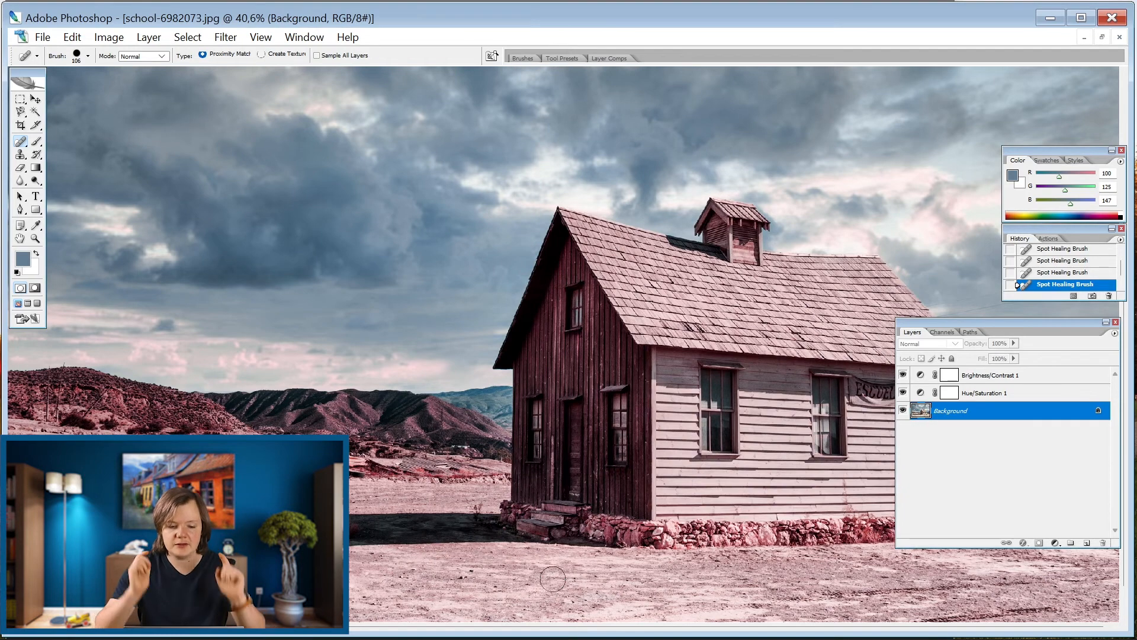
{"action": "mouse_move", "coordinate": [491, 395]}
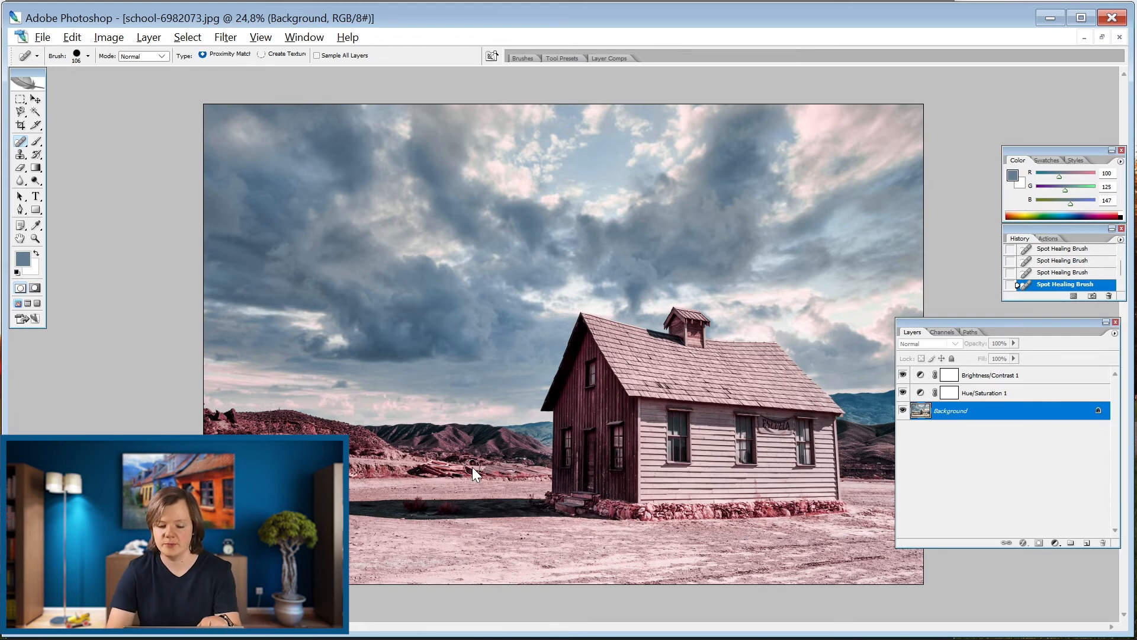
{"action": "mouse_move", "coordinate": [704, 570]}
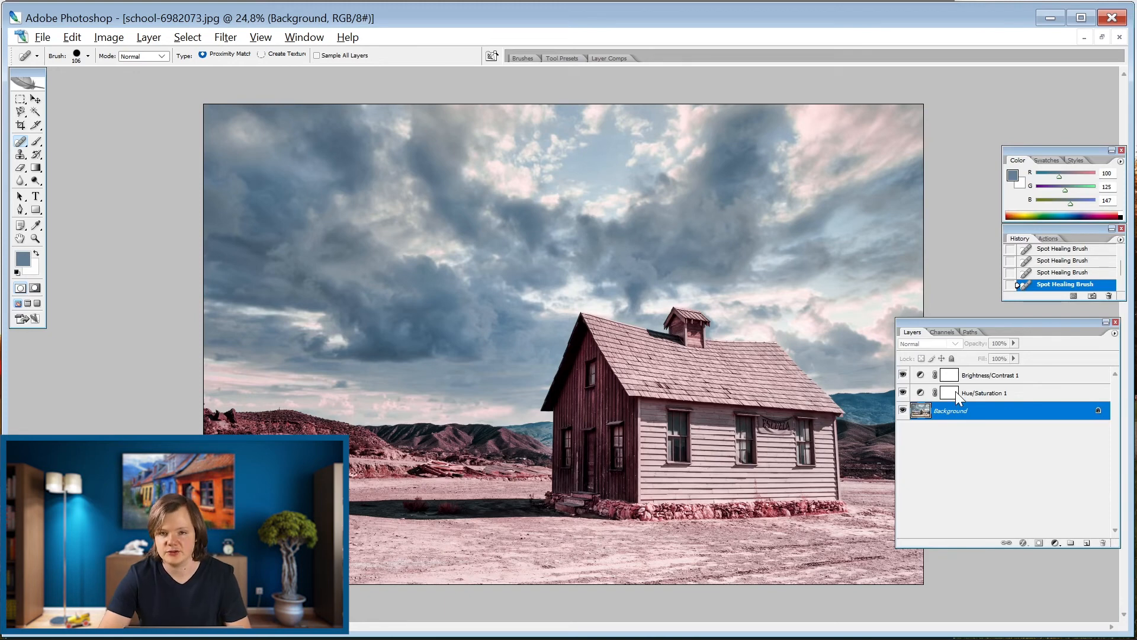
{"action": "mouse_move", "coordinate": [904, 413]}
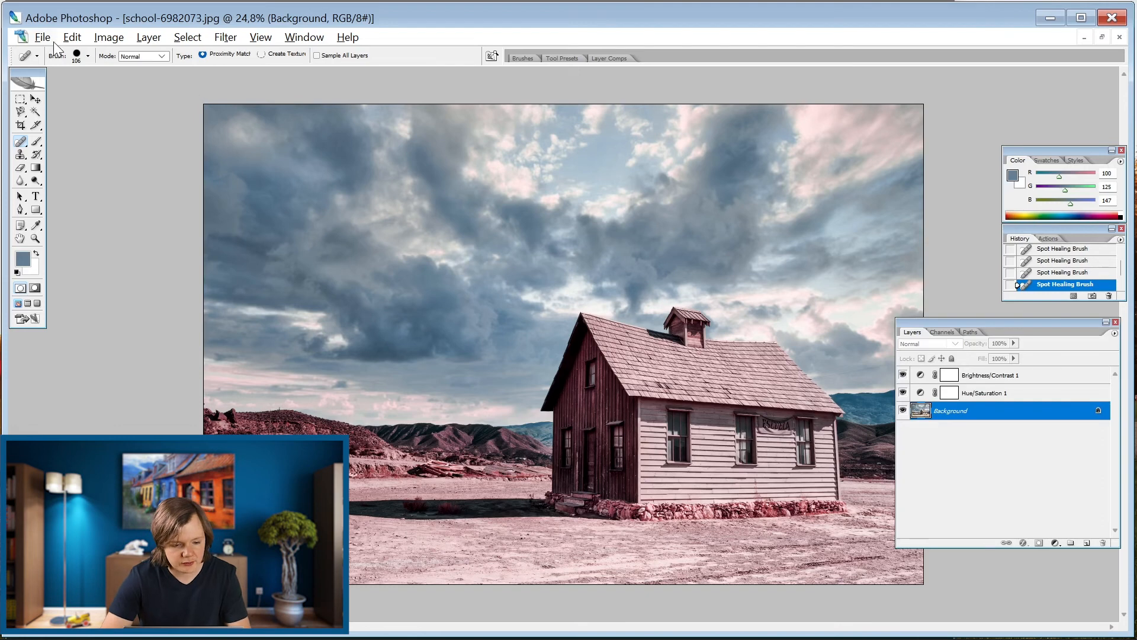
{"action": "mouse_move", "coordinate": [33, 392]}
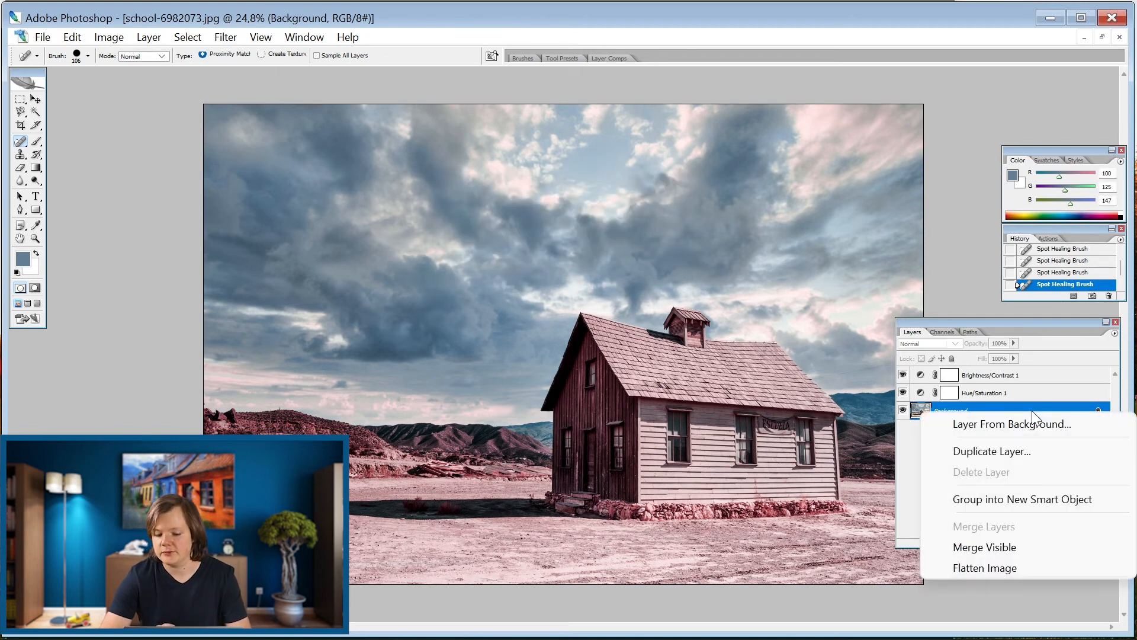
Step: Duplicate Background as a layer named 'Landscape' and select the old Background for deletion
{"action": "left_click", "coordinate": [992, 450]}
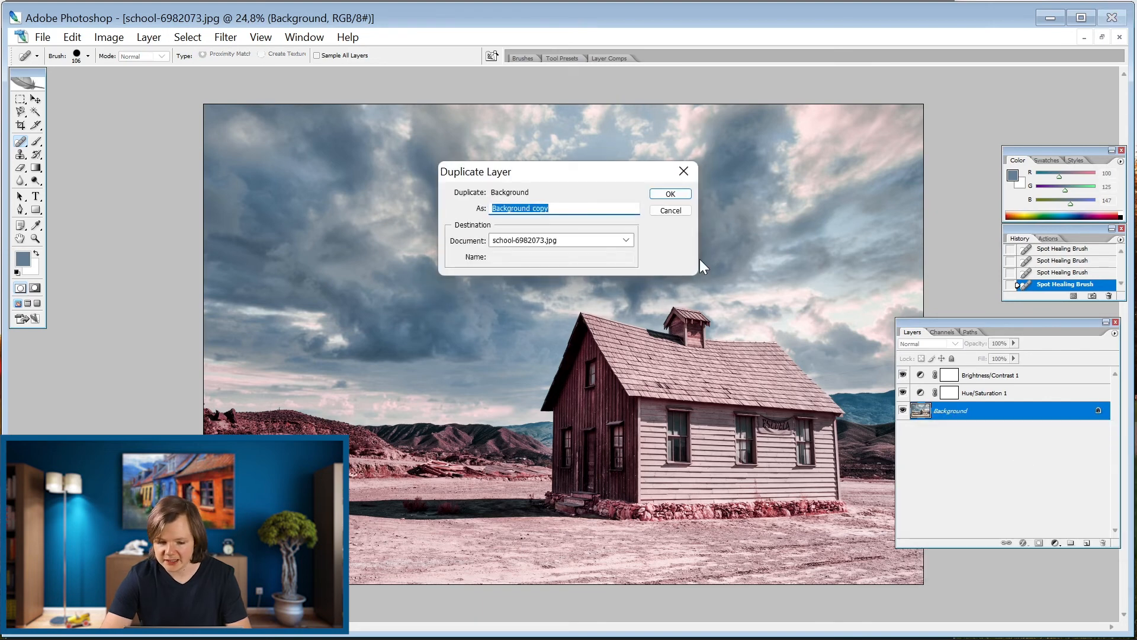
{"action": "type", "text": "L"}
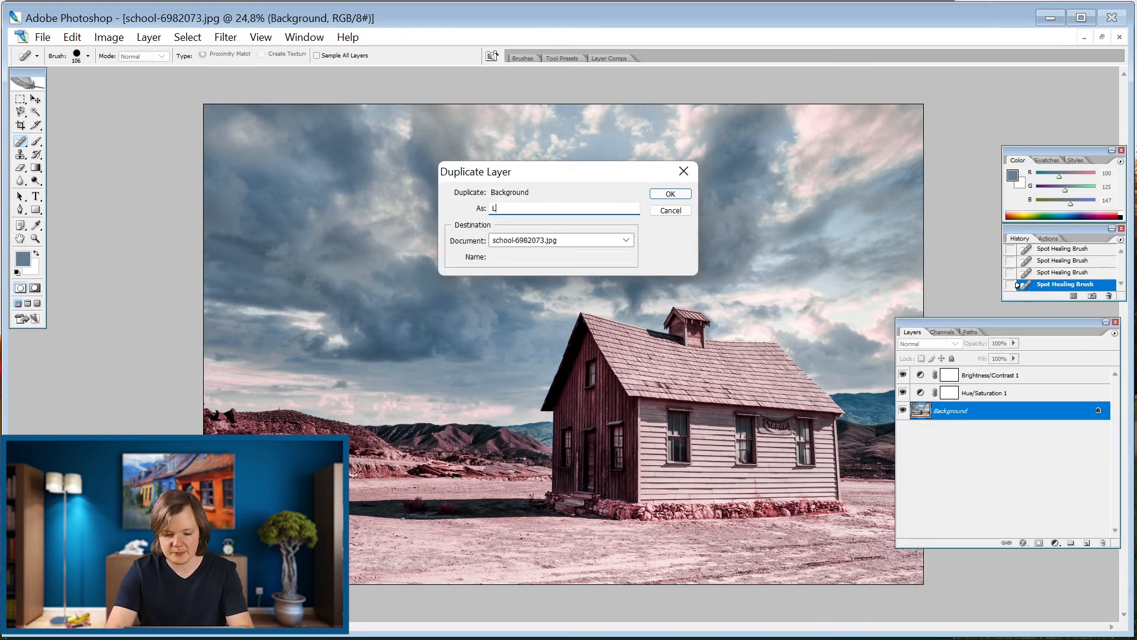
{"action": "type", "text": "andsca"}
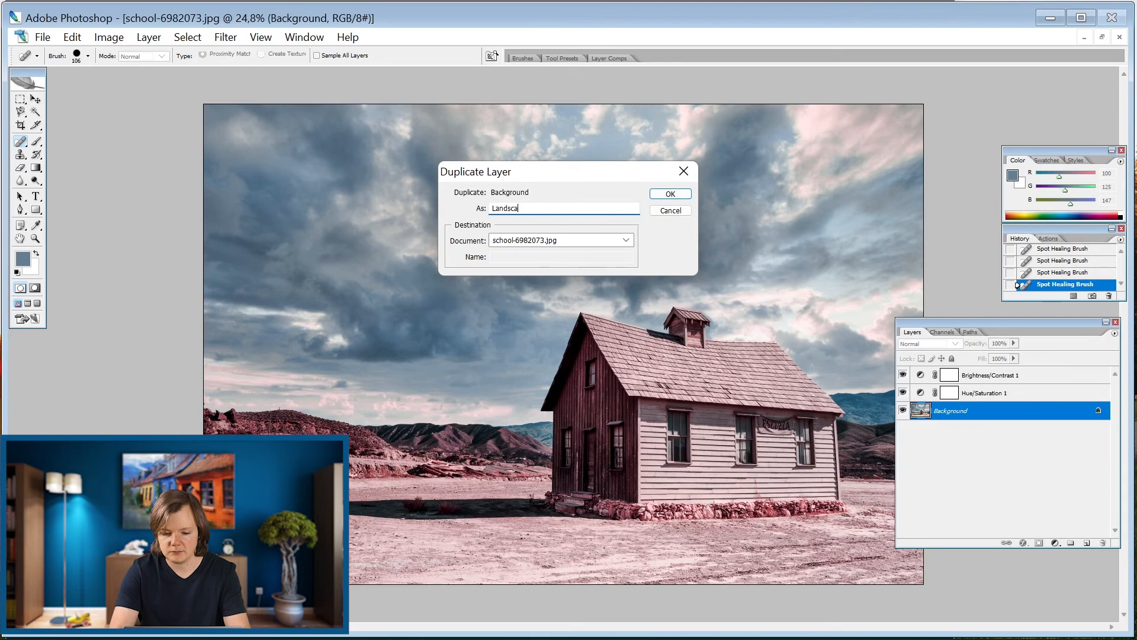
{"action": "left_click", "coordinate": [668, 193]}
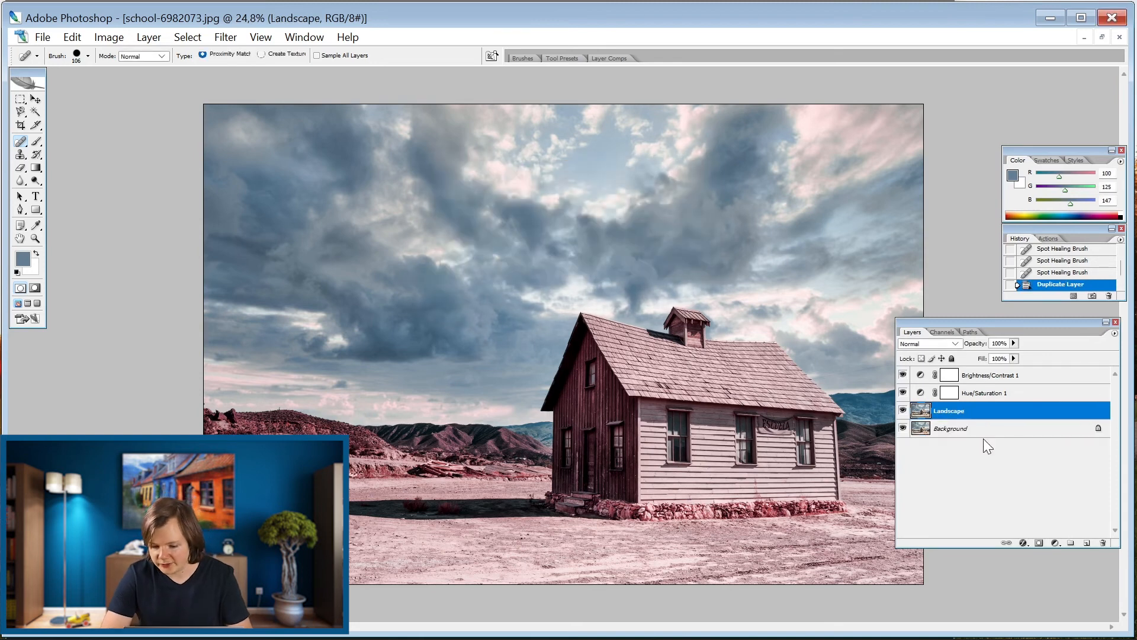
{"action": "left_click", "coordinate": [951, 427]}
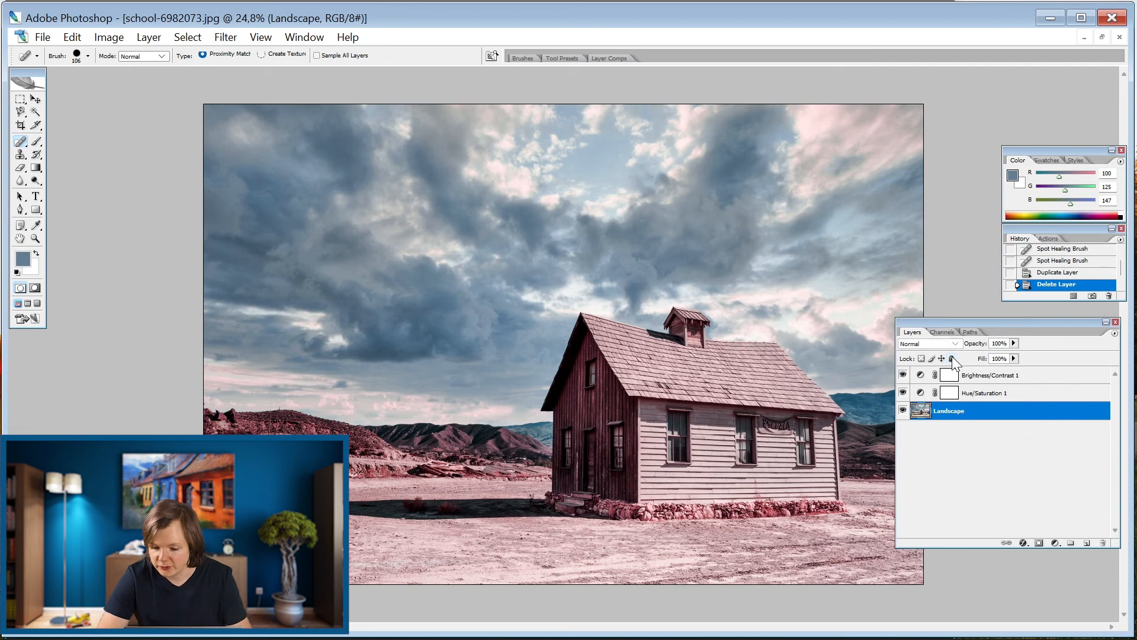
{"action": "mouse_move", "coordinate": [951, 357]}
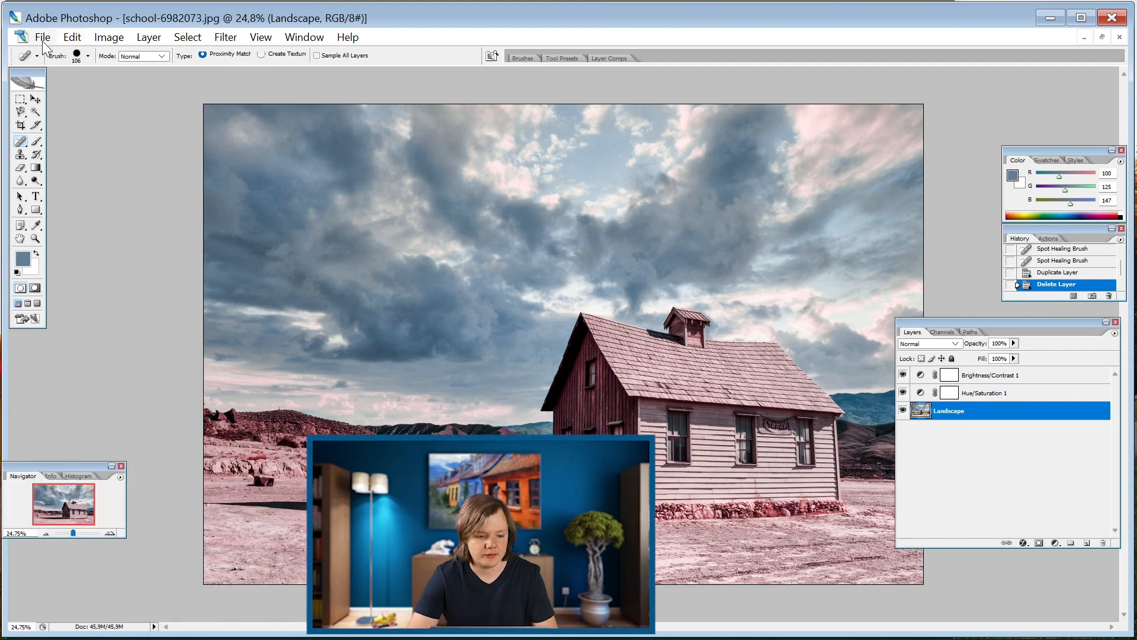
Step: Browse the Edit and Layer menus, then switch the Landscape layer into Quick Mask mode
{"action": "left_click", "coordinate": [71, 37]}
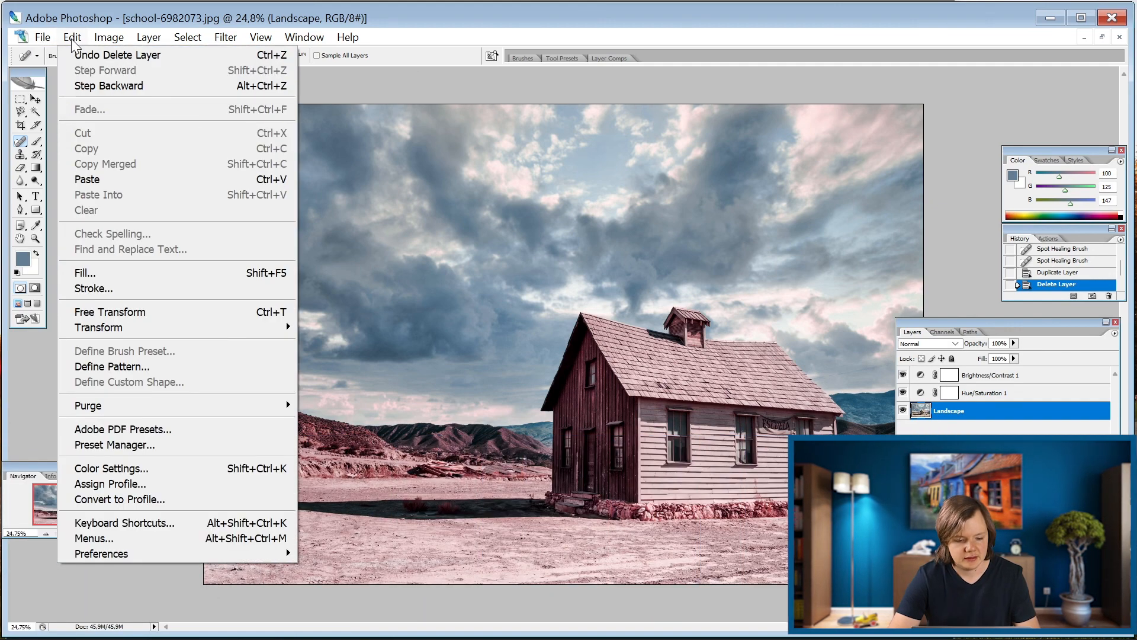
{"action": "mouse_move", "coordinate": [99, 327]}
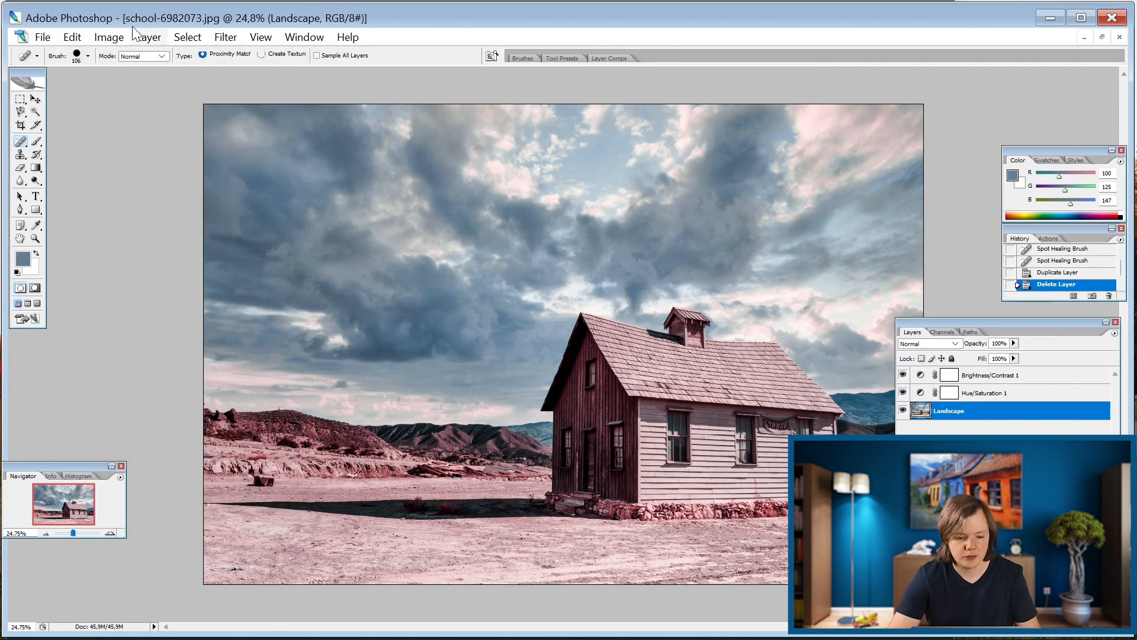
{"action": "left_click", "coordinate": [149, 37]}
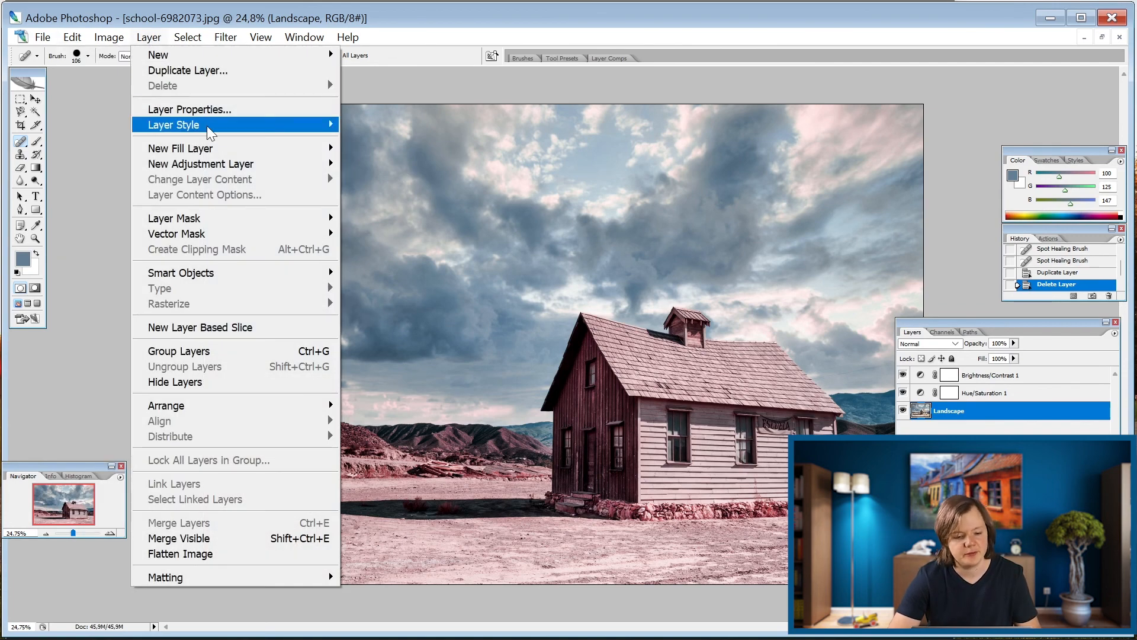
{"action": "mouse_move", "coordinate": [174, 218]}
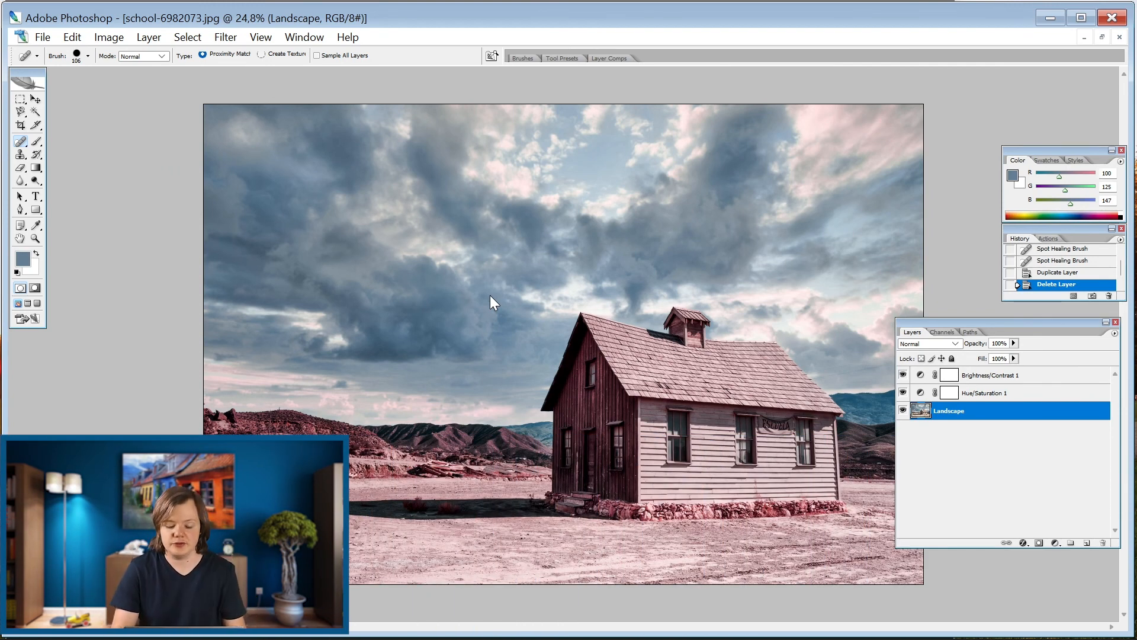
{"action": "left_click", "coordinate": [35, 288]}
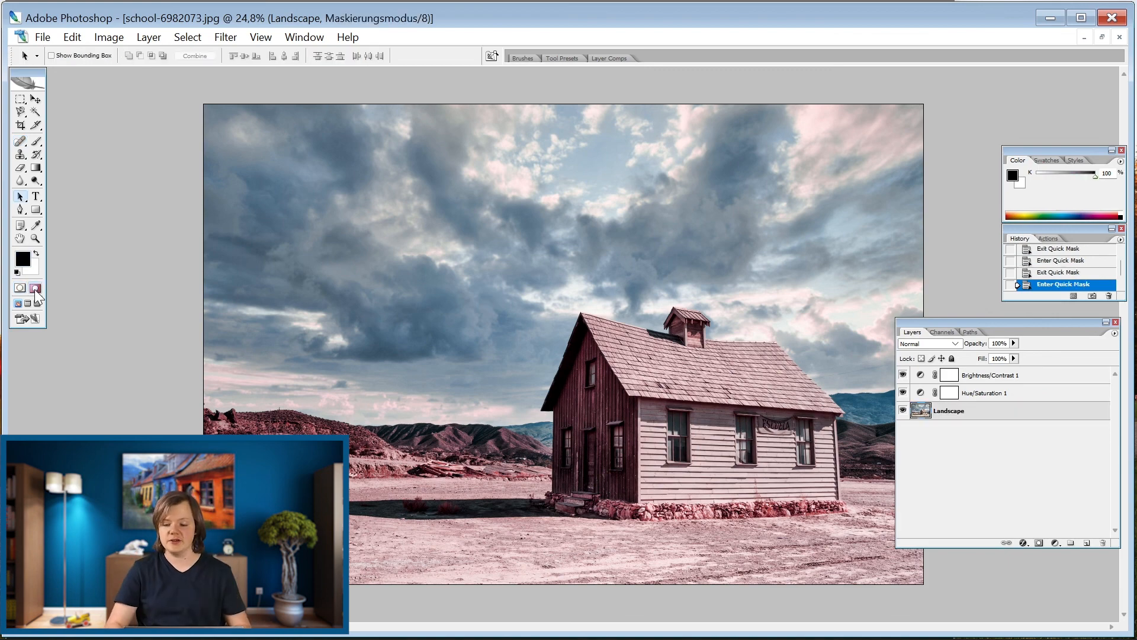